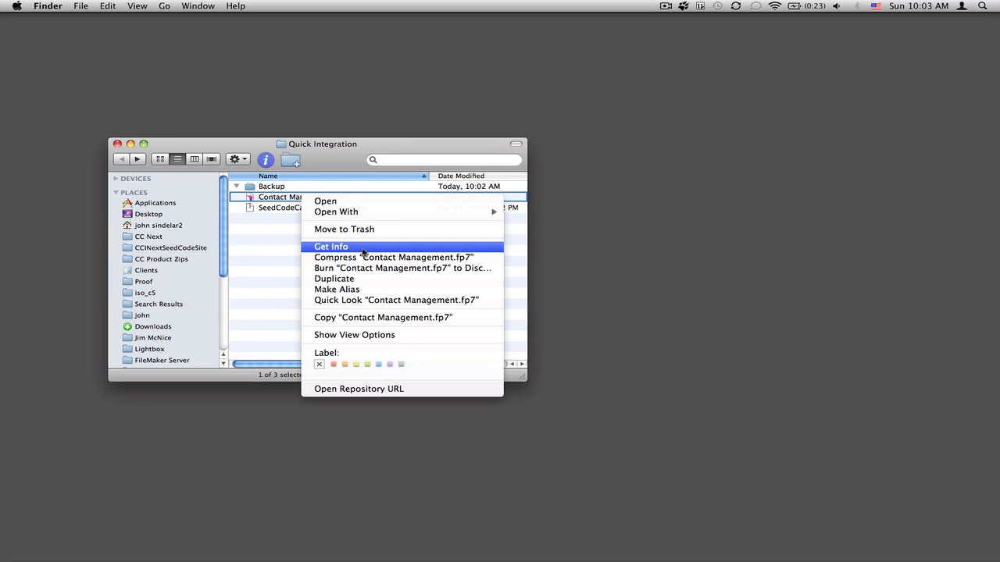
Expand the SeedCodeCalendarPro folder and move SeedCodeCalendar.fp7 into the Quick Integration folder
click(334, 278)
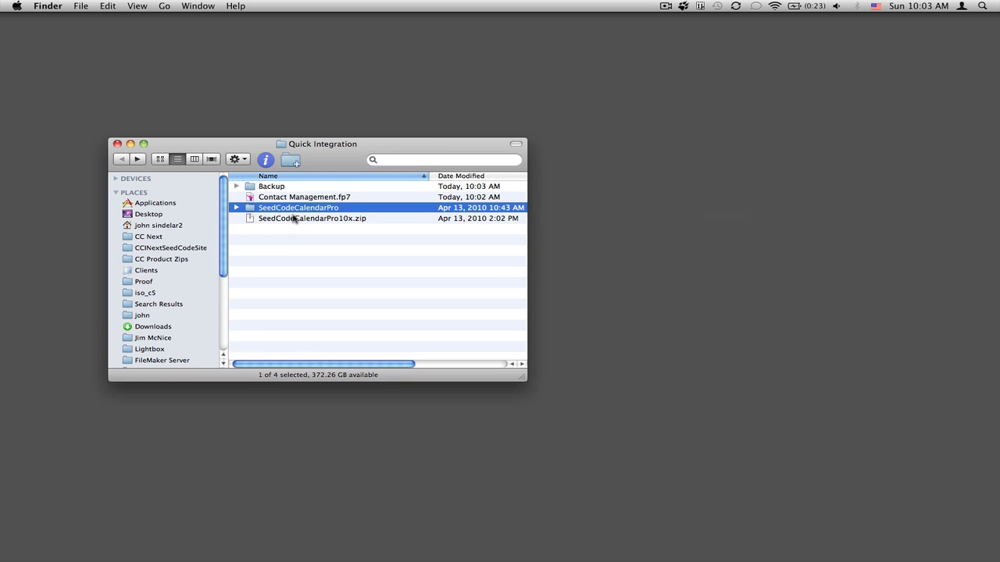
click(236, 207)
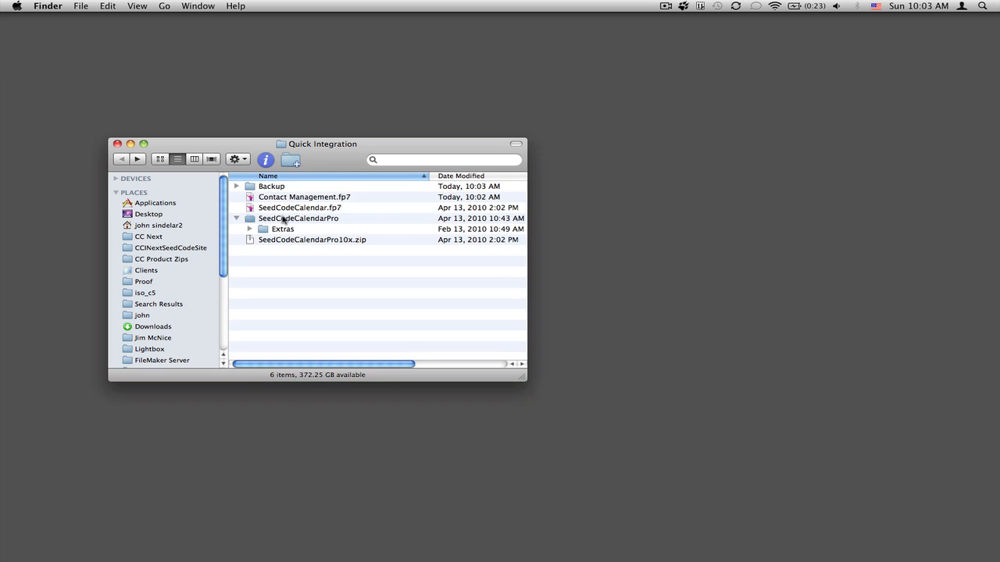
right_click(297, 218)
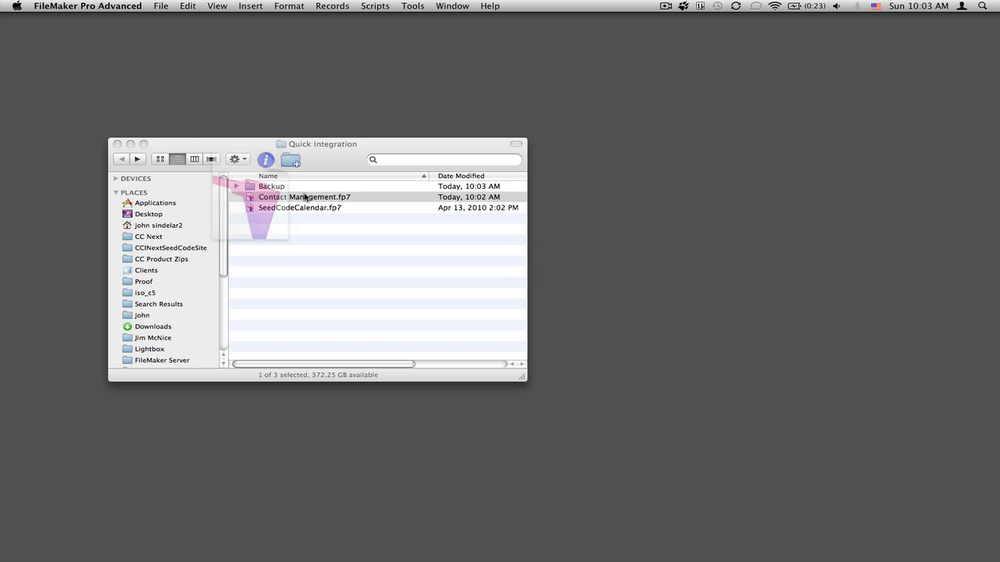
Open Contact Management.fp7 and SeedCodeCalendar.fp7 and bring up the calendar's Documentation
double_click(303, 197)
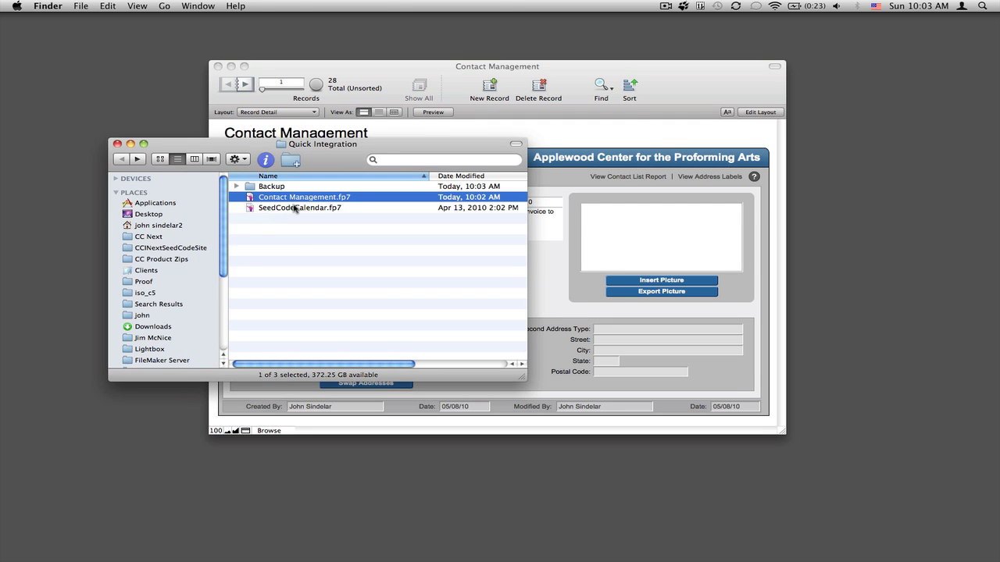
double_click(297, 206)
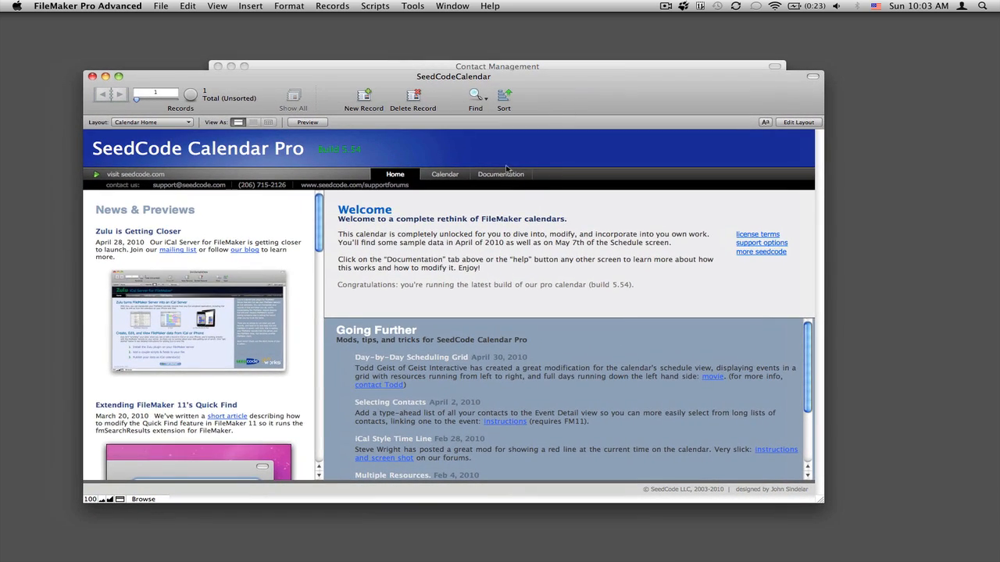
click(500, 175)
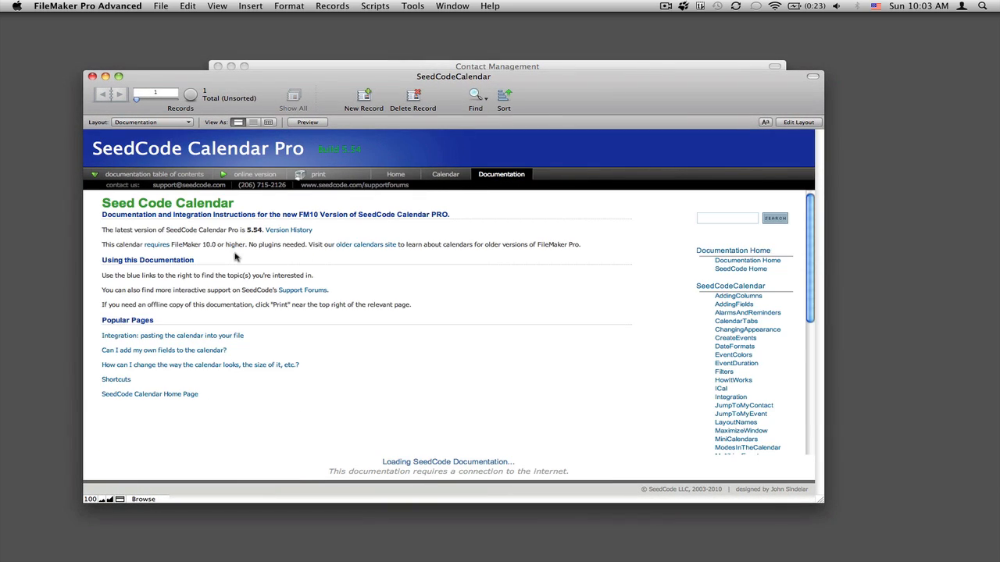
mouse_move(184, 341)
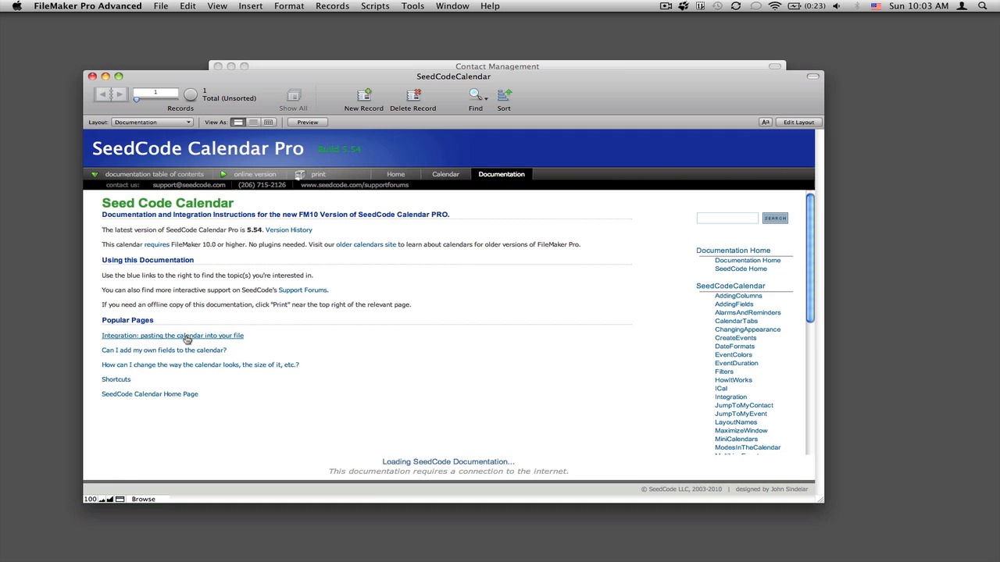
Read the Quick Integration guide, then show SeedCodeCalendar's Manage Database field definitions
click(172, 335)
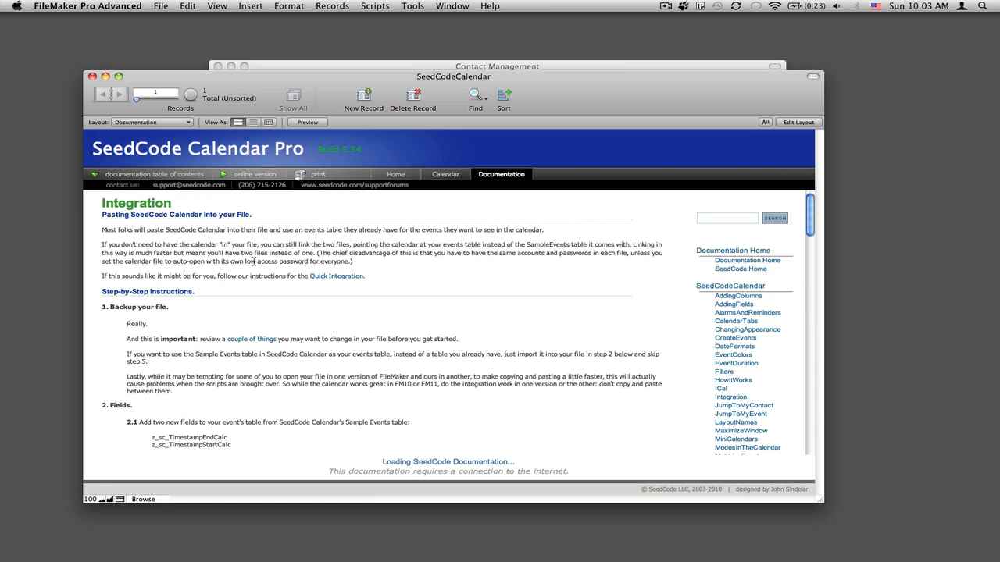
mouse_move(415, 299)
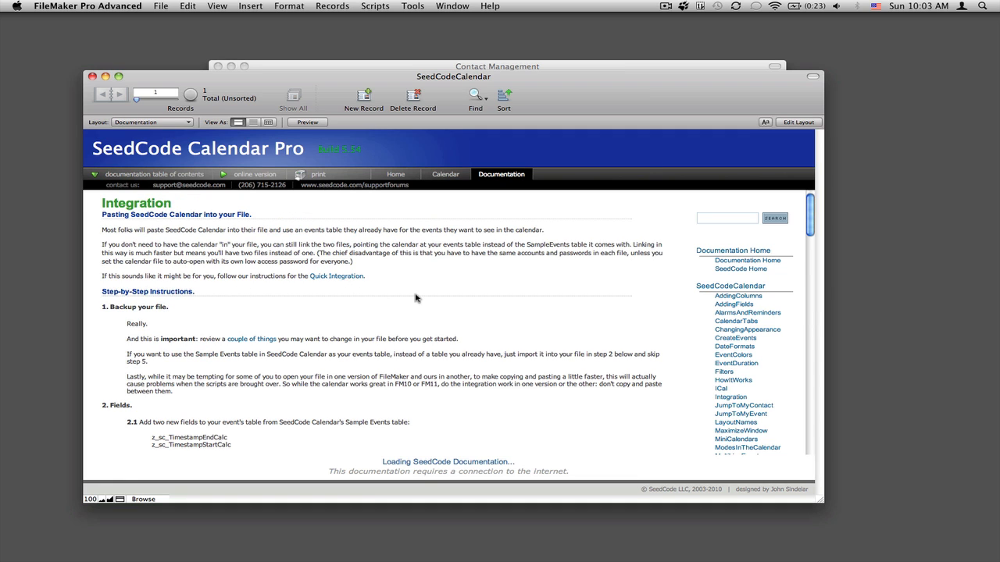
click(336, 275)
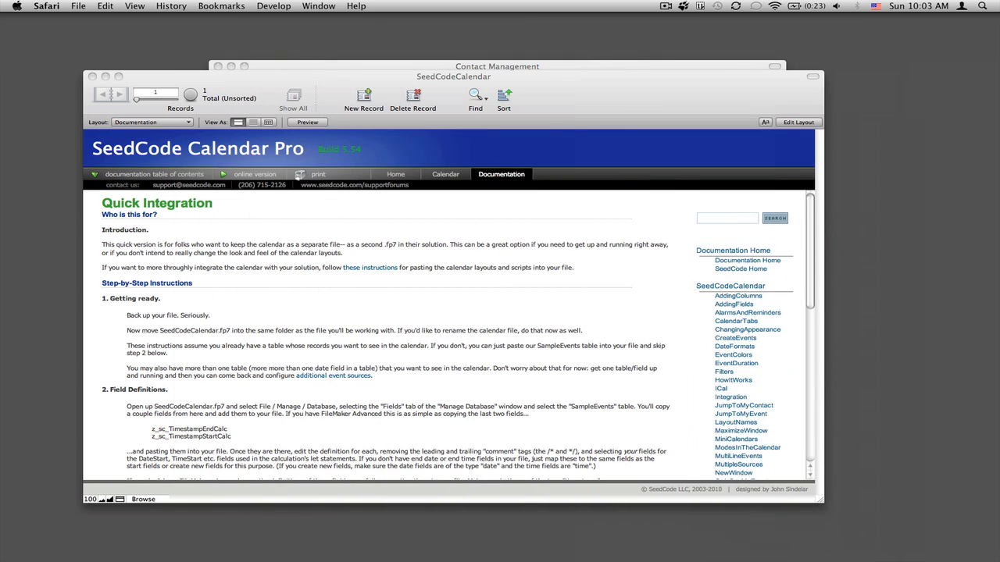
click(391, 186)
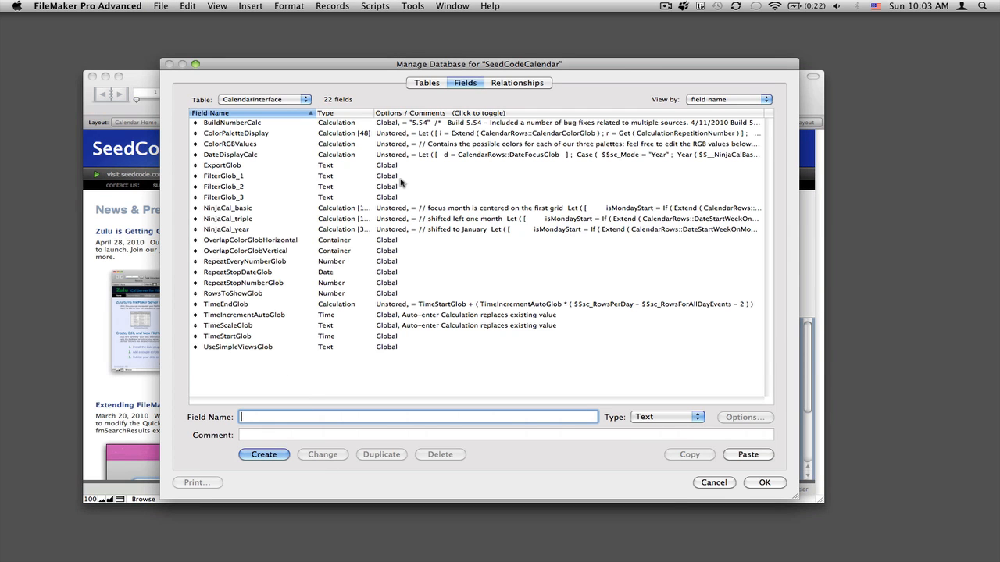
Copy the z_sc timestamp calculation fields from SampleEvents into the Contact Management table
click(263, 100)
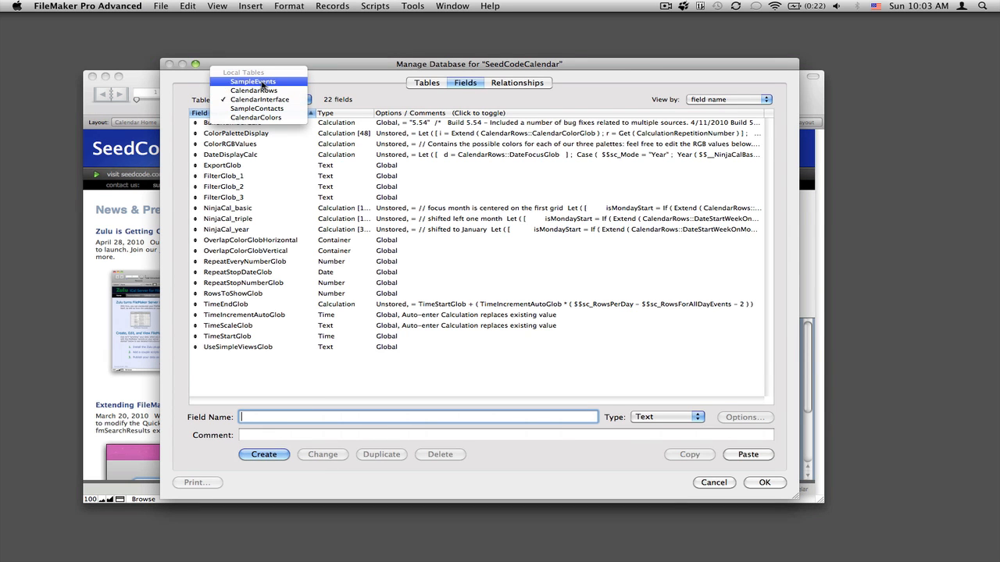
click(249, 82)
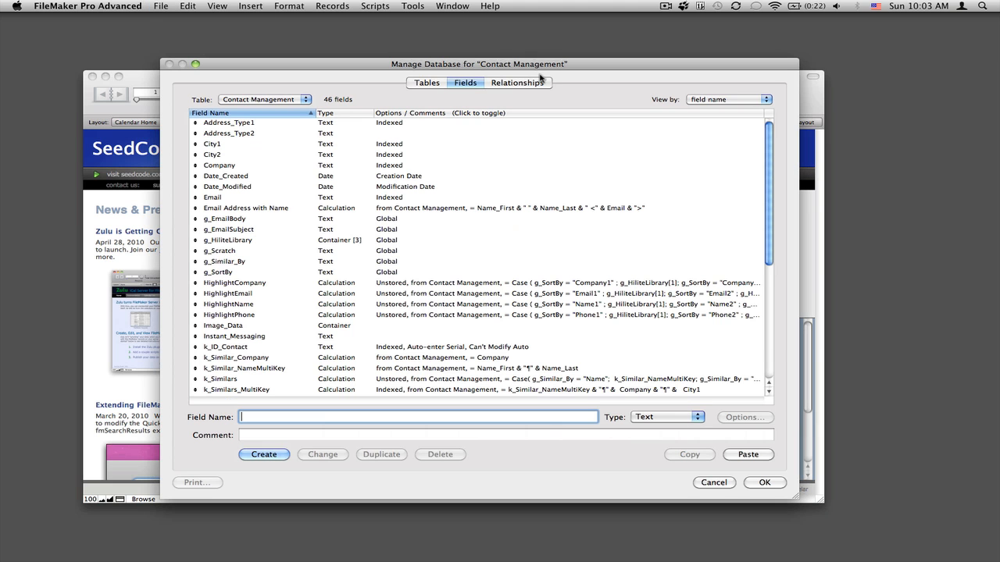
scroll(down, 3)
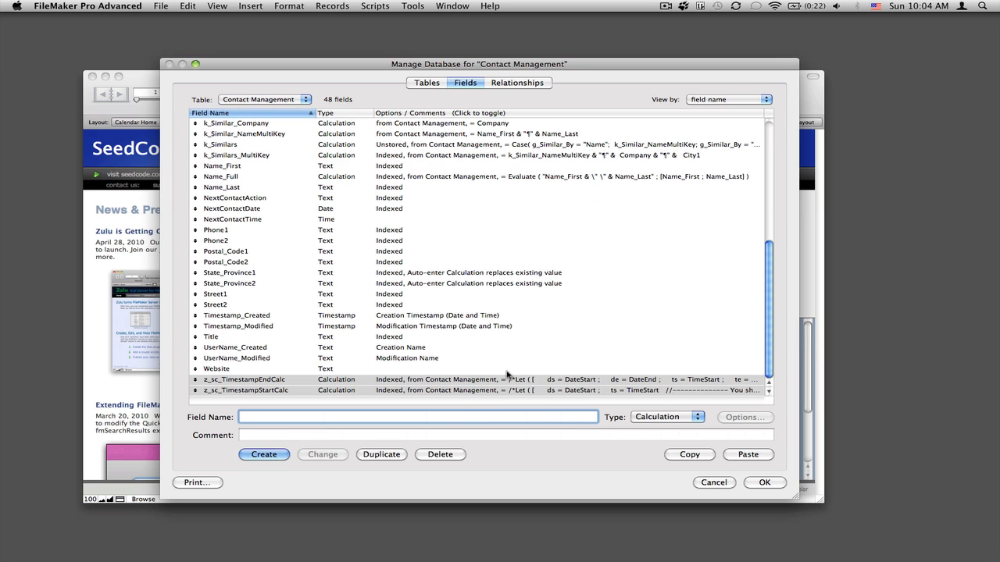
Rewrite z_sc_TimestampEndCalc to use NextContactDate and NextContactTime
double_click(243, 380)
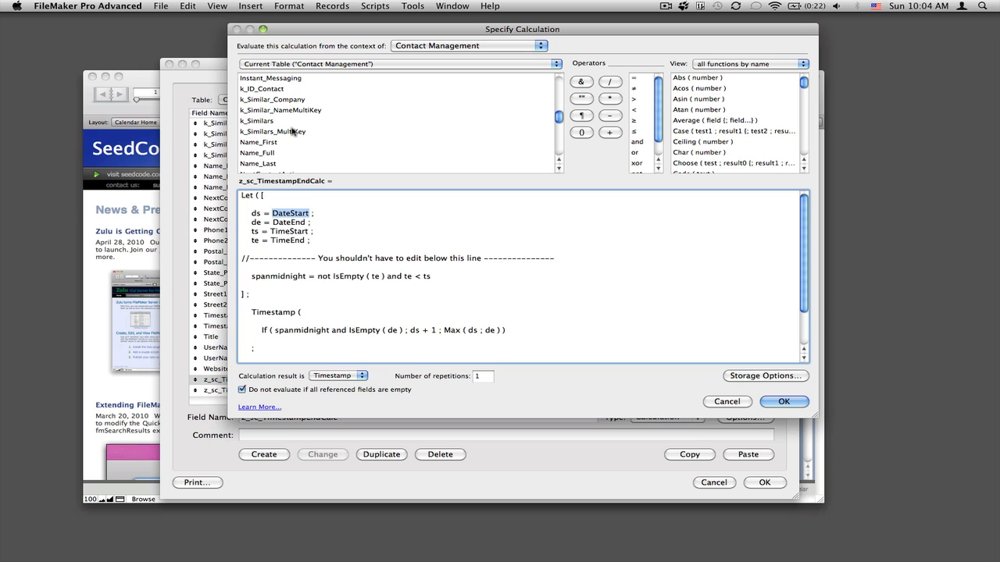
scroll(down, 3)
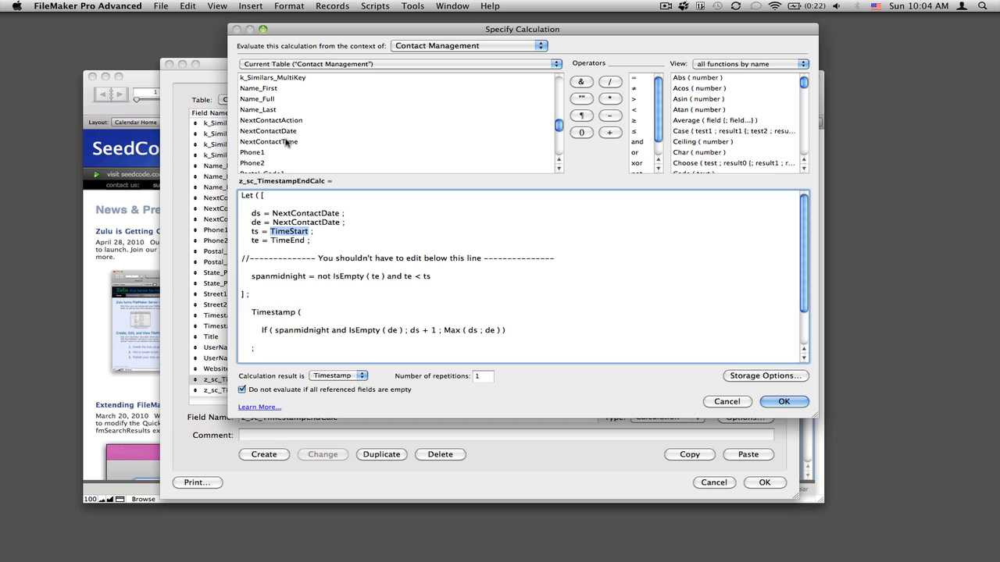
double_click(268, 141)
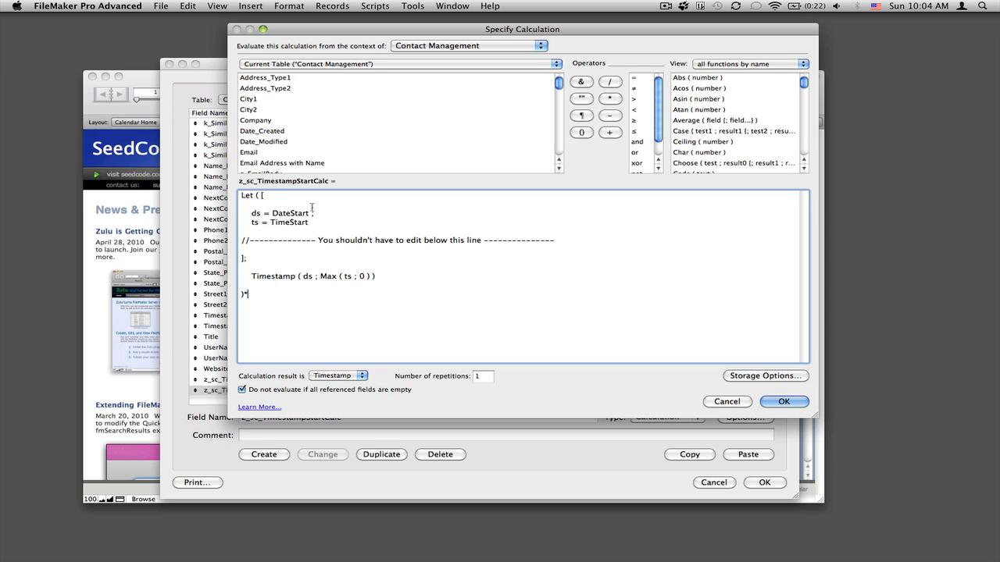
Rewrite z_sc_TimestampStartCalc to use NextContactDate and NextContactTime and save it
double_click(289, 212)
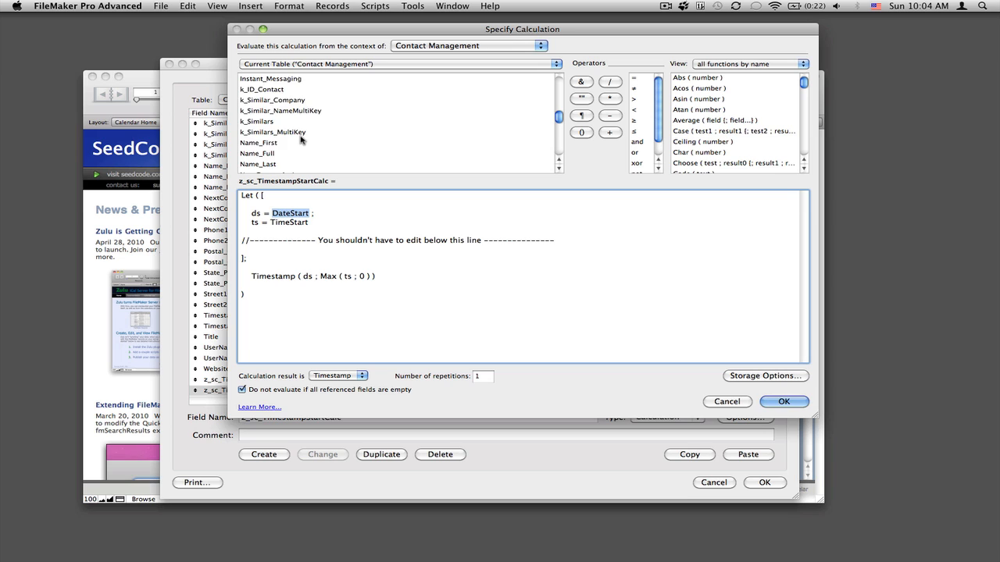
scroll(down, 3)
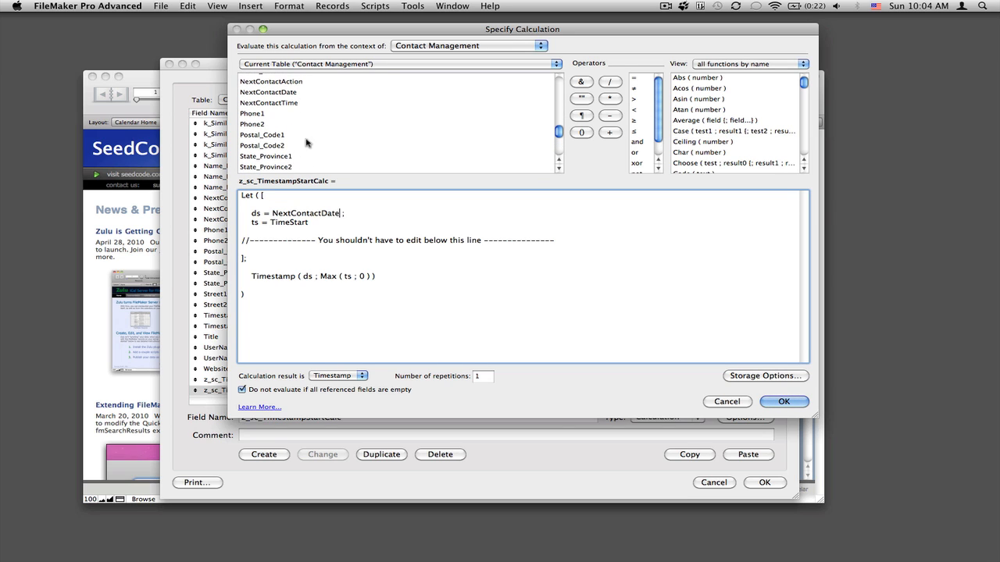
text(NextContactTime)
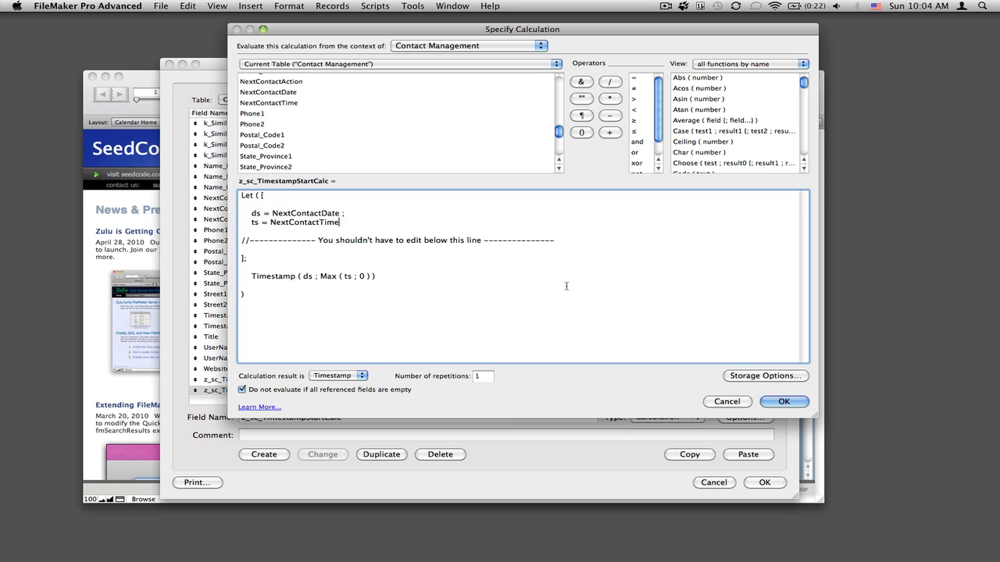
click(784, 402)
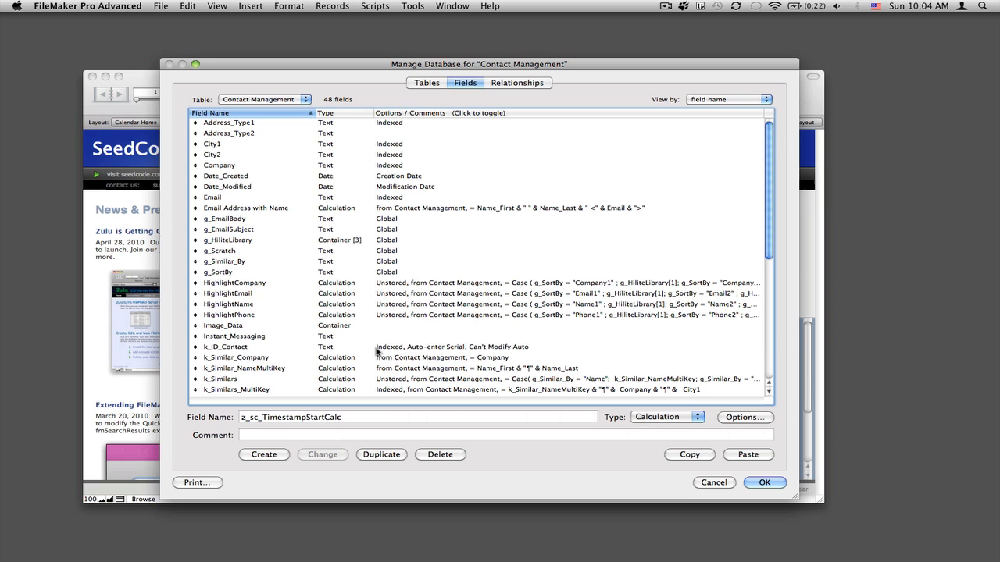
Change k_ID_Contact to a Number field and keep its serial-number auto-enter options
click(224, 346)
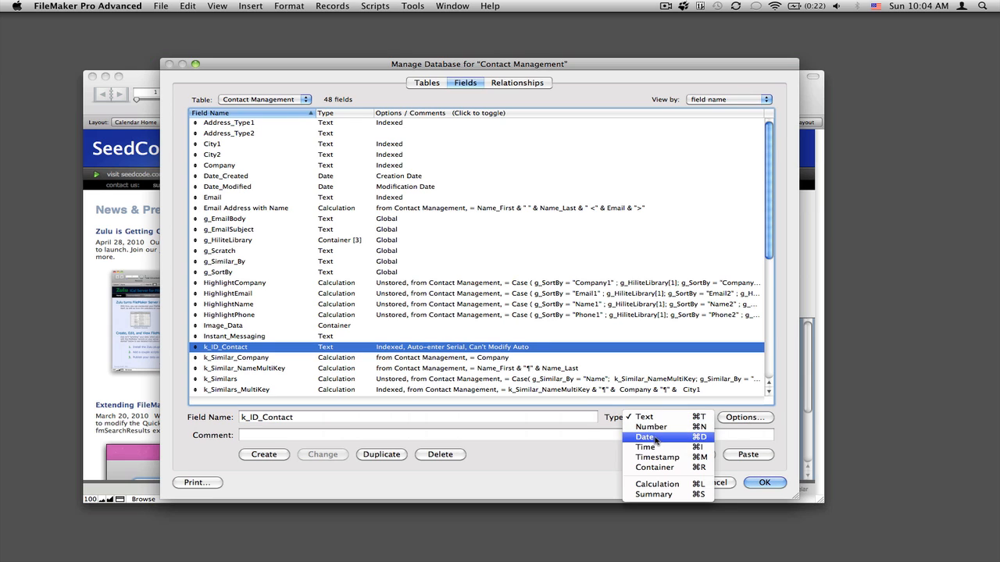
click(650, 427)
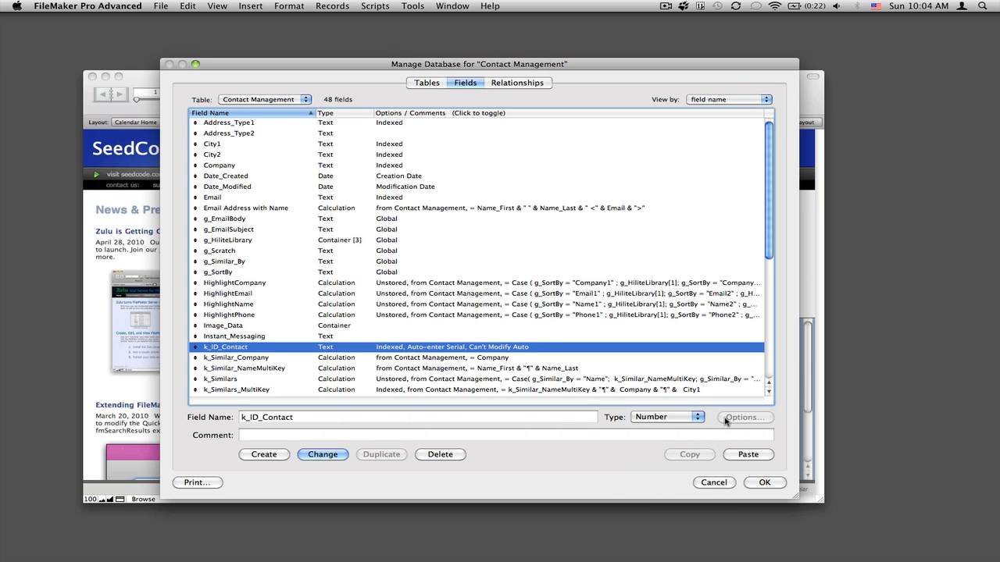
click(743, 417)
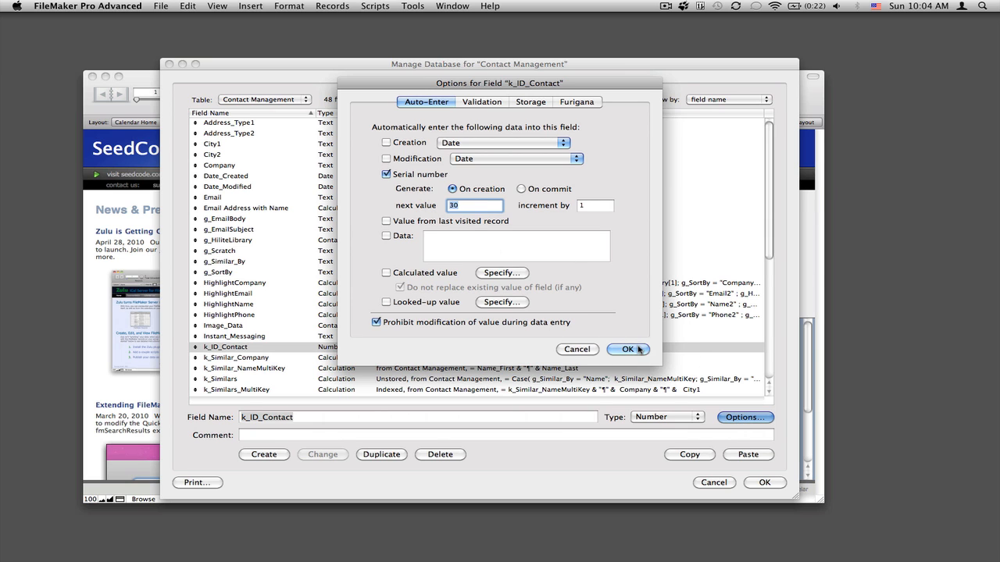
click(626, 350)
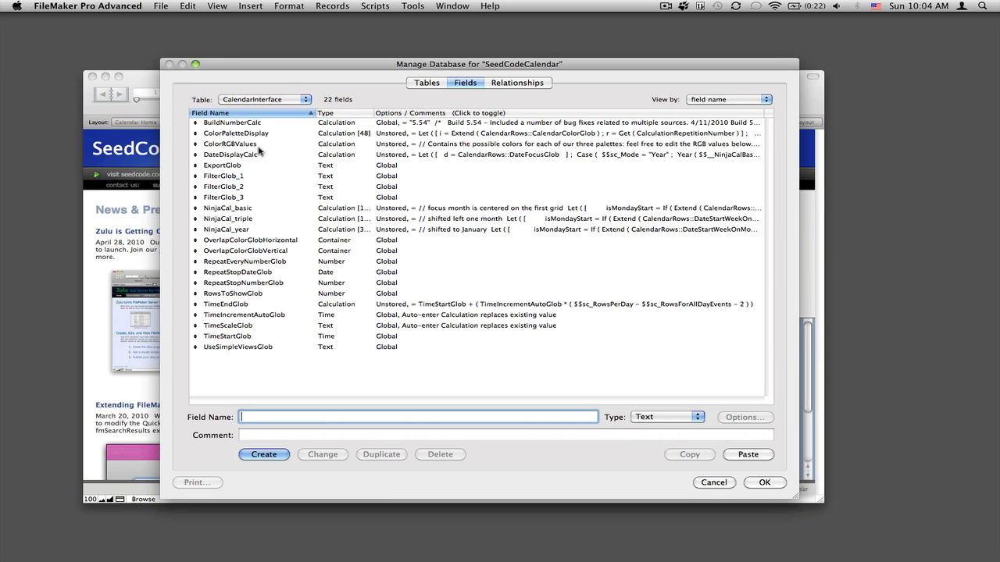
In the relationships graph, edit SampleEvents and add a new FileMaker data source
click(519, 81)
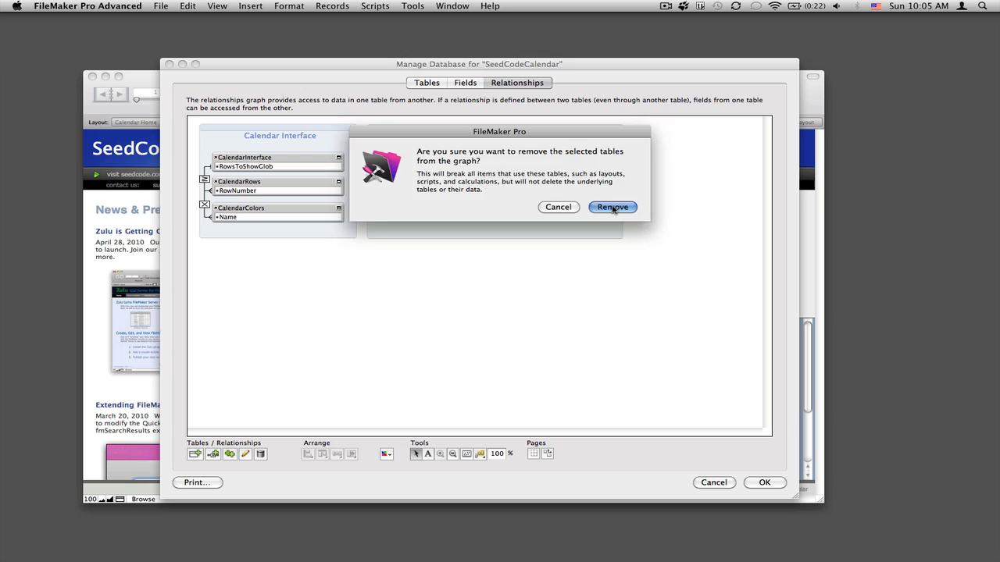
click(612, 206)
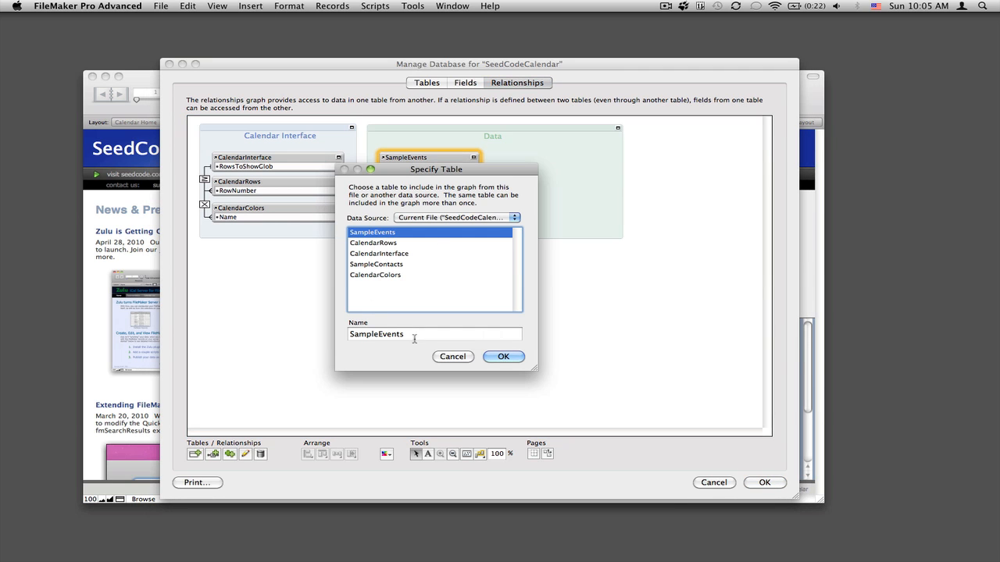
click(465, 217)
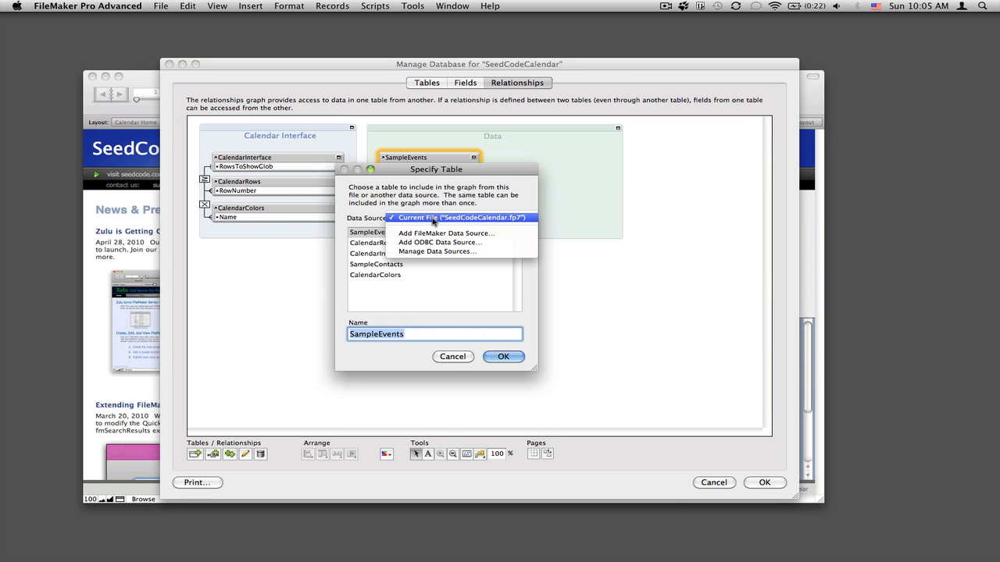
click(442, 233)
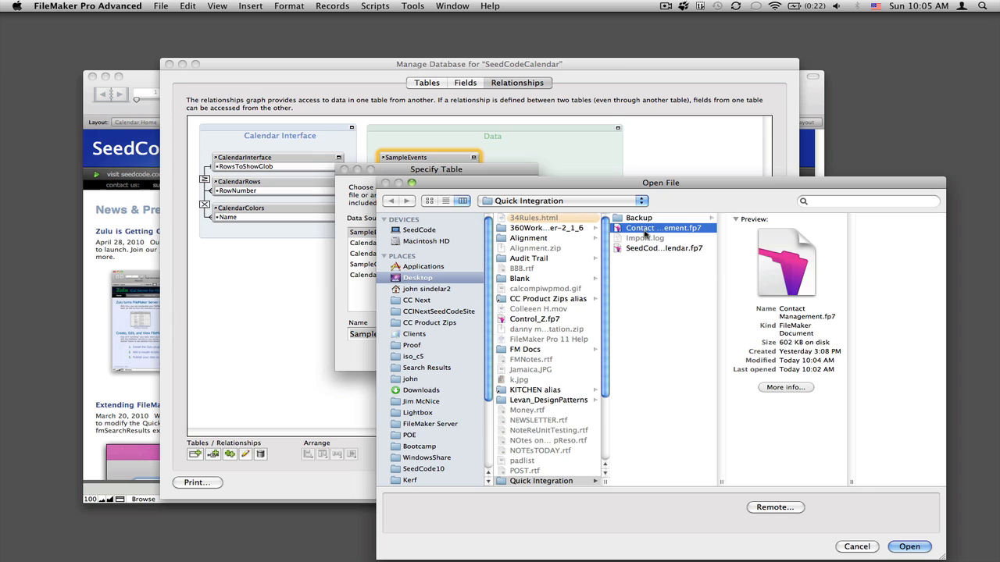
Point SampleEvents at the Contact Management file's table and close Manage Database
click(912, 546)
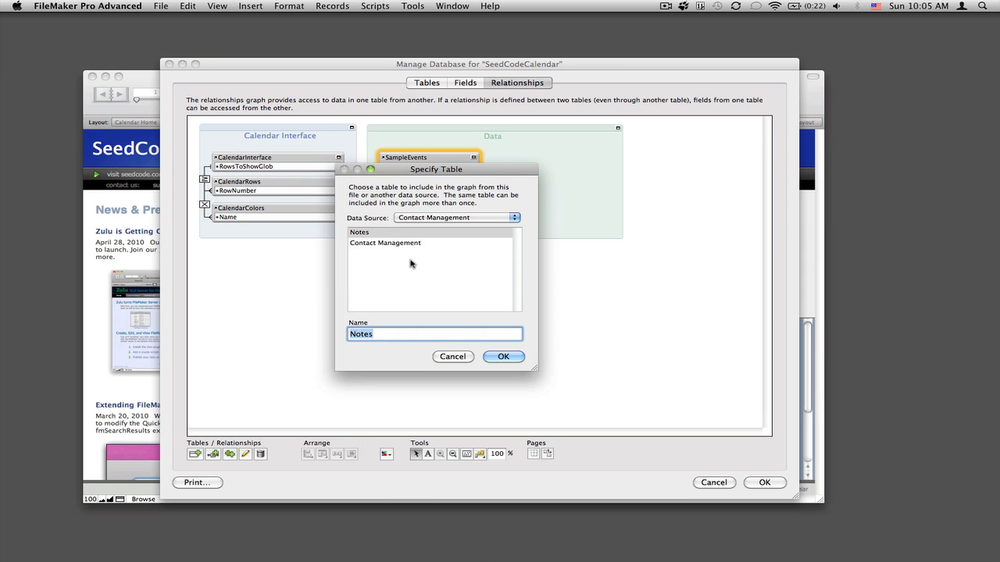
click(384, 242)
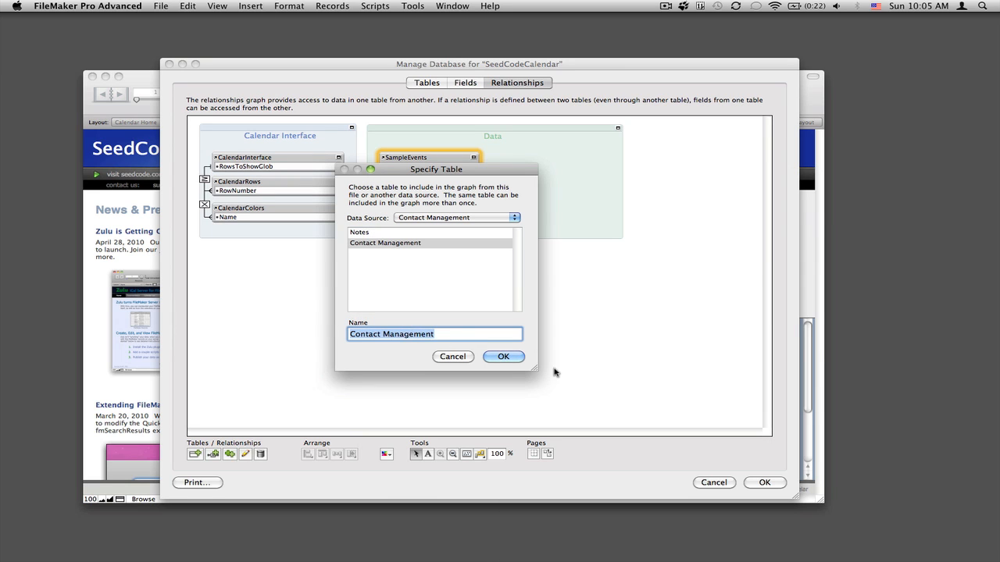
click(503, 357)
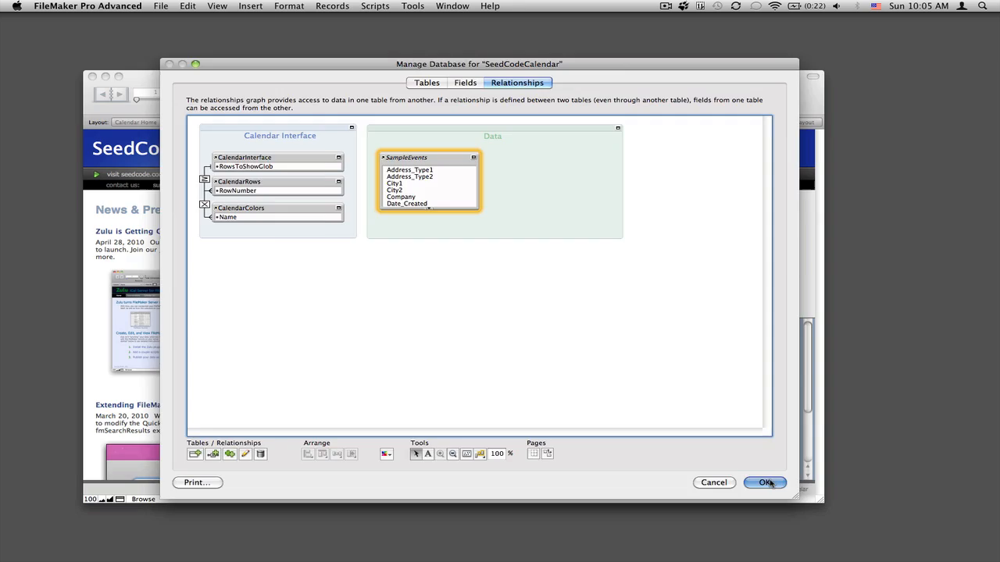
click(762, 483)
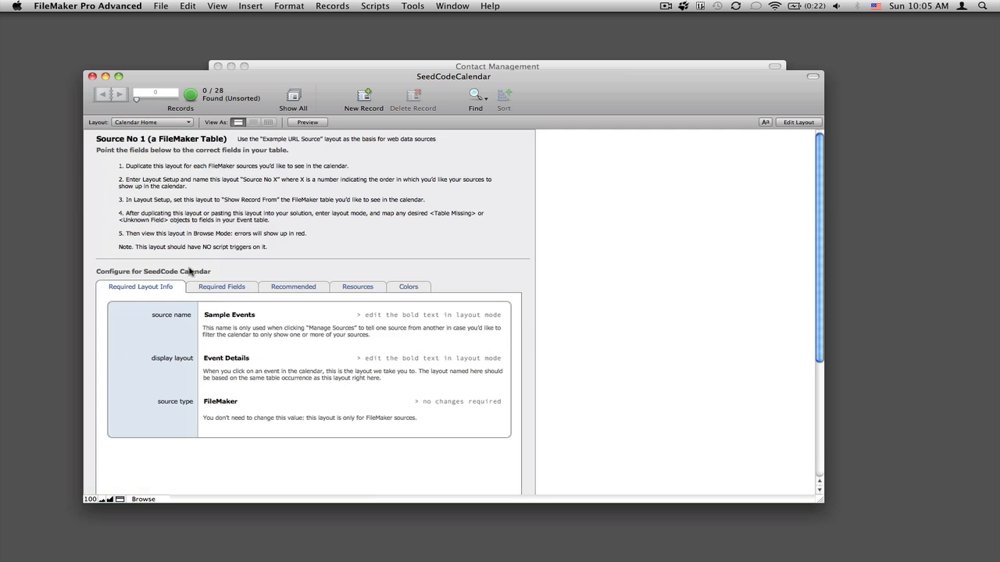
Map Source No 1's required id, date and time fields to k_ID_Contact, NextContactDate and NextContactTime
click(222, 288)
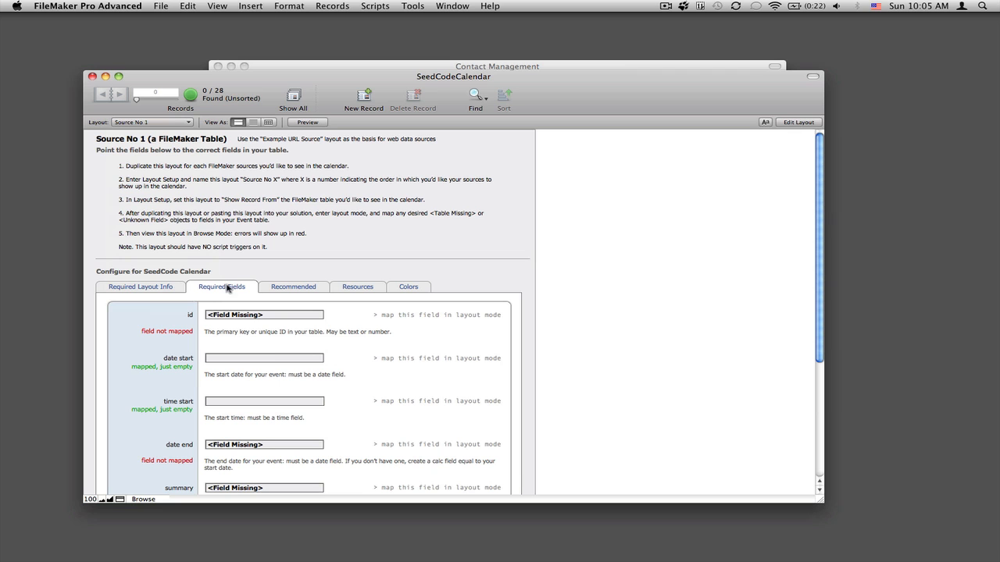
click(797, 122)
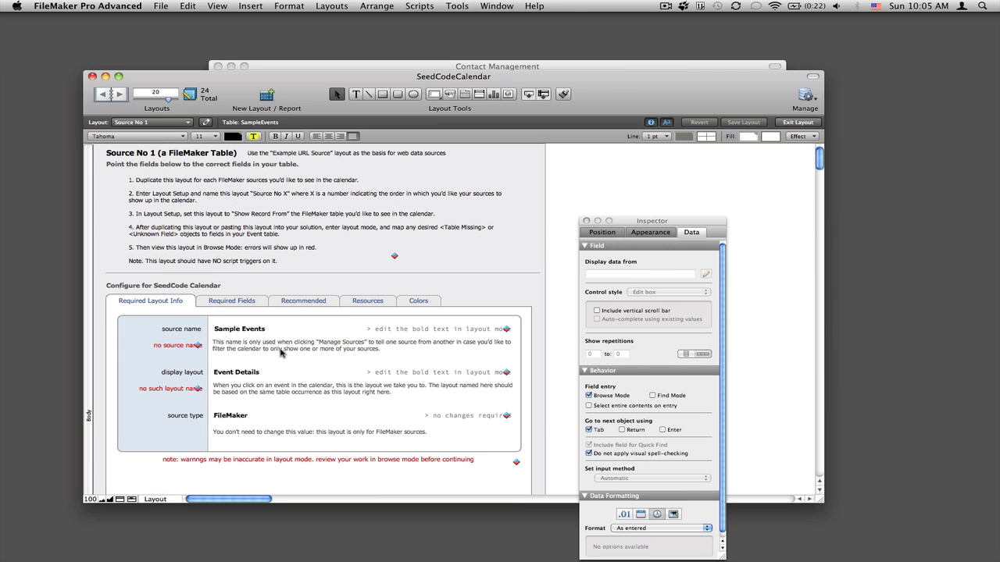
click(231, 287)
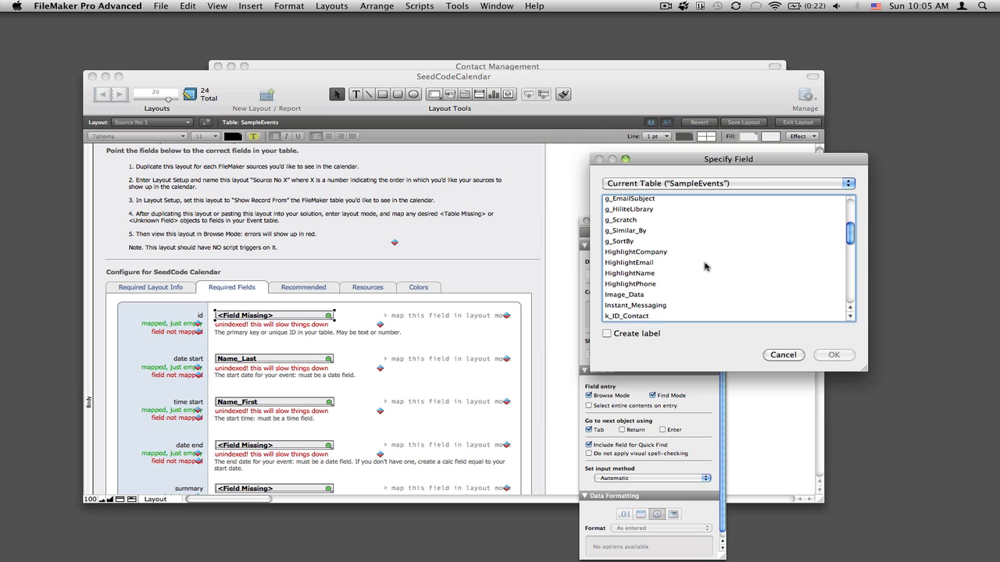
click(835, 355)
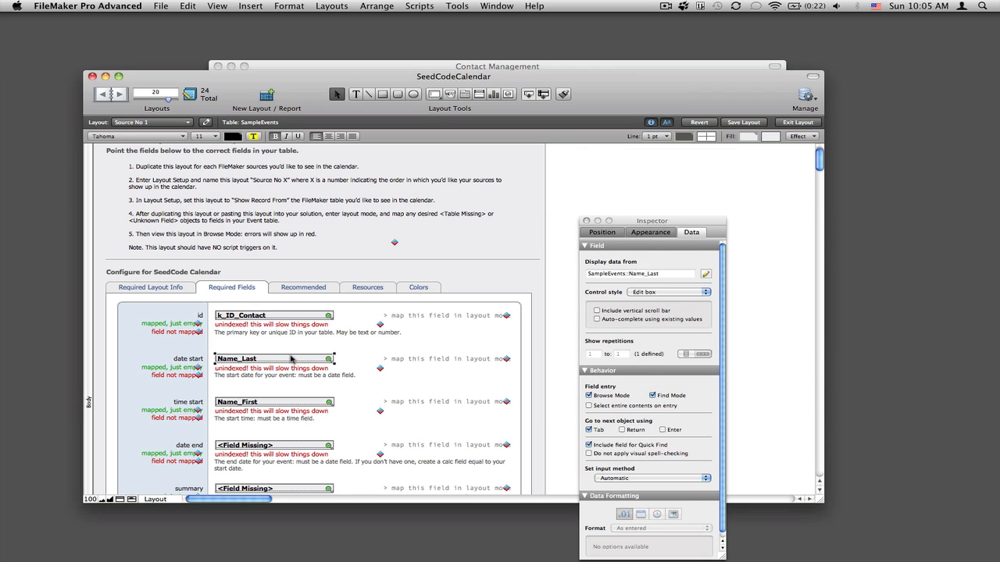
click(706, 273)
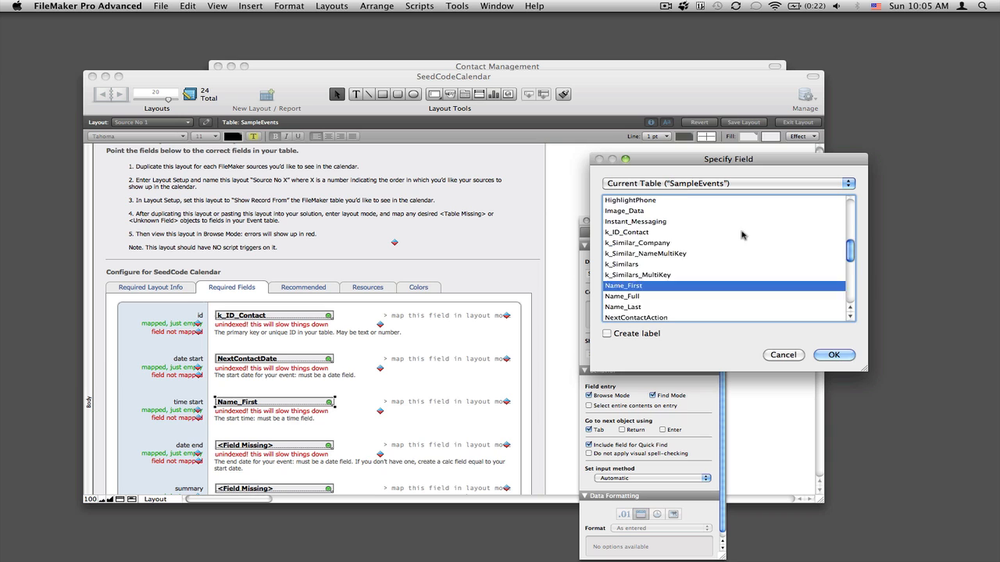
click(834, 354)
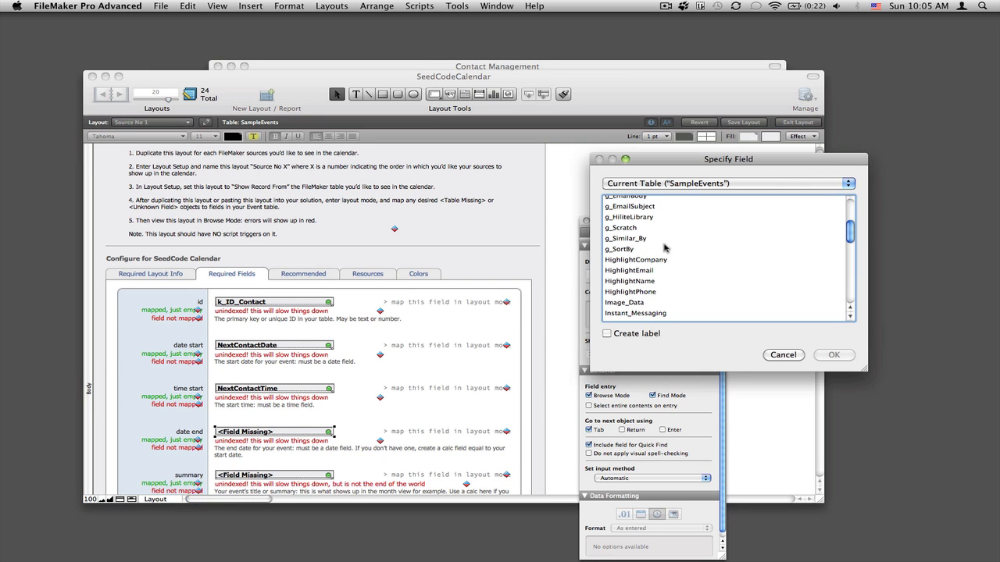
scroll(down, 3)
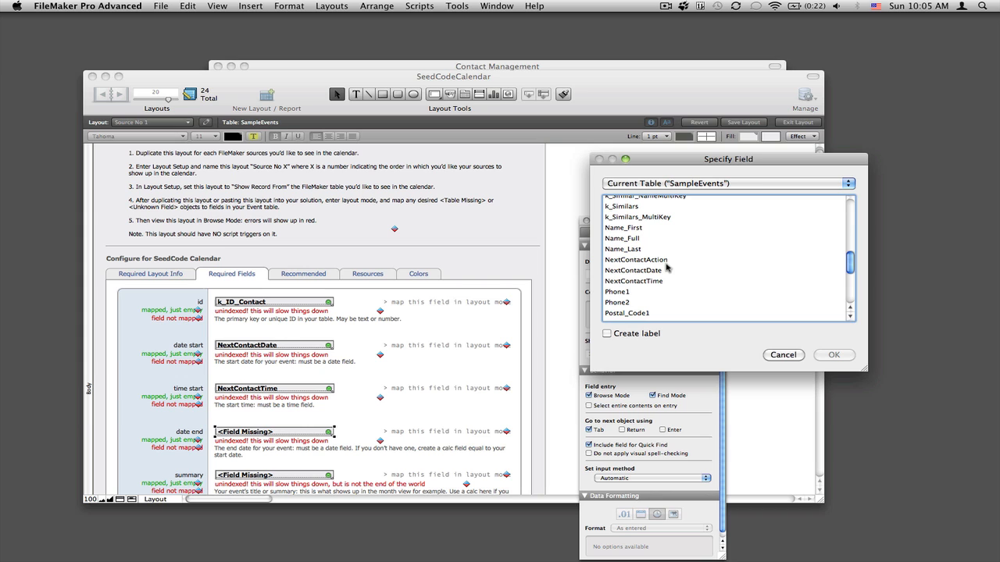
click(834, 355)
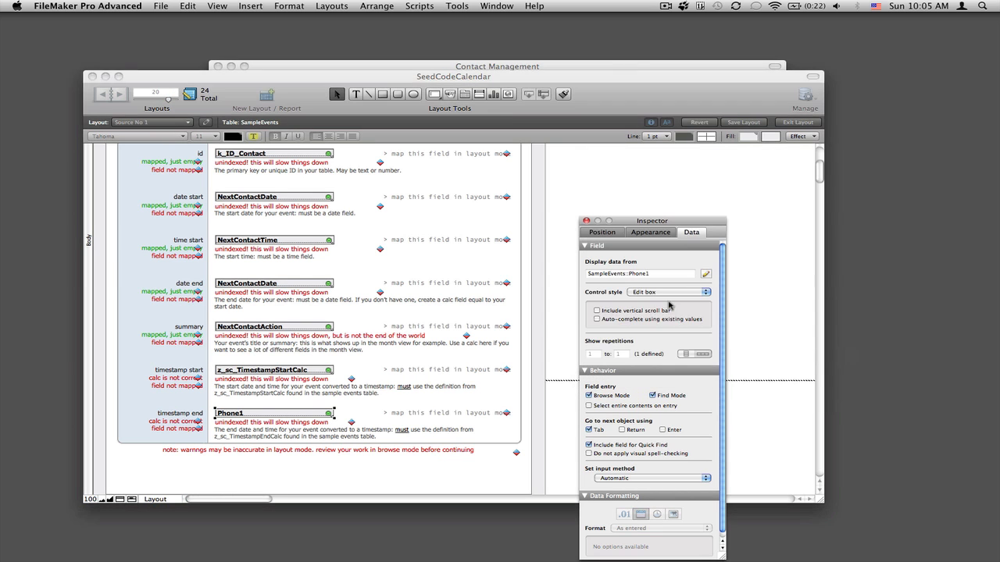
Map the recommended time end and description fields, description to NextContactAction, and return to Browse mode
click(303, 259)
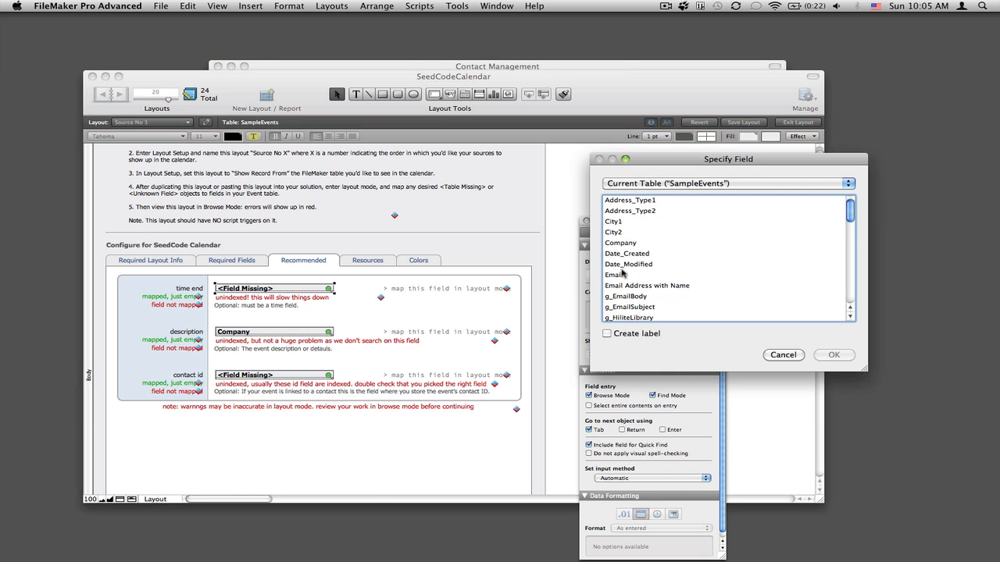
scroll(down, 3)
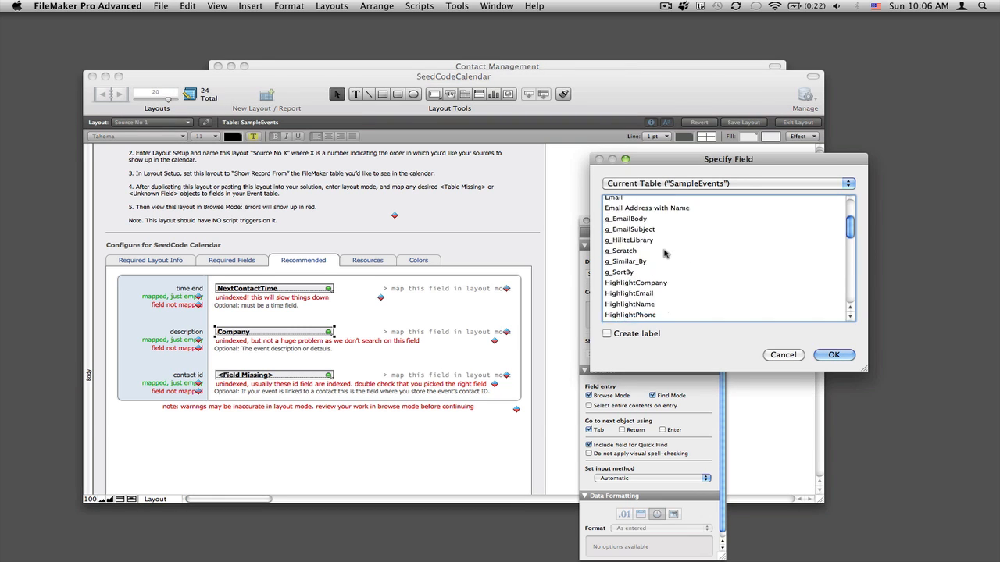
scroll(down, 3)
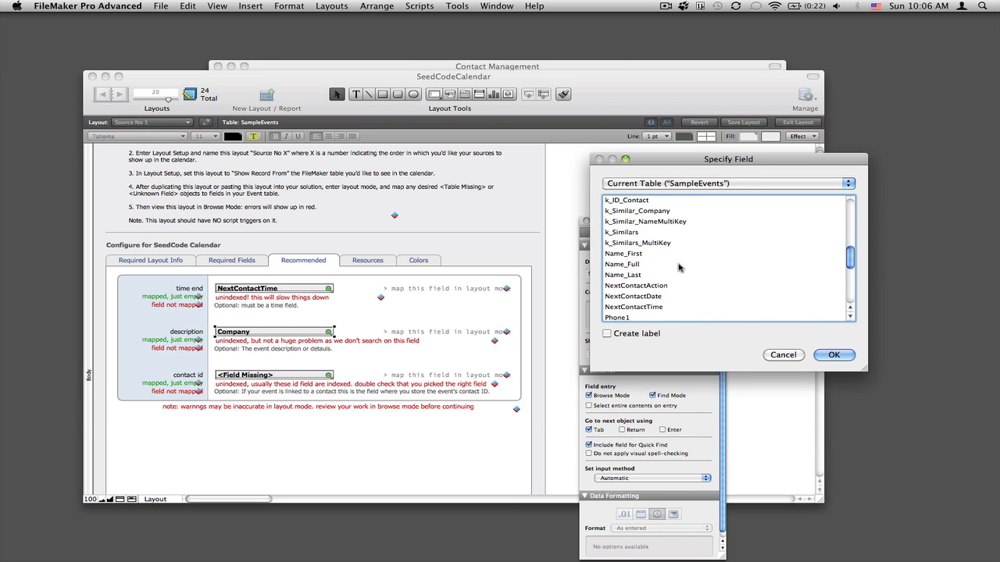
click(834, 354)
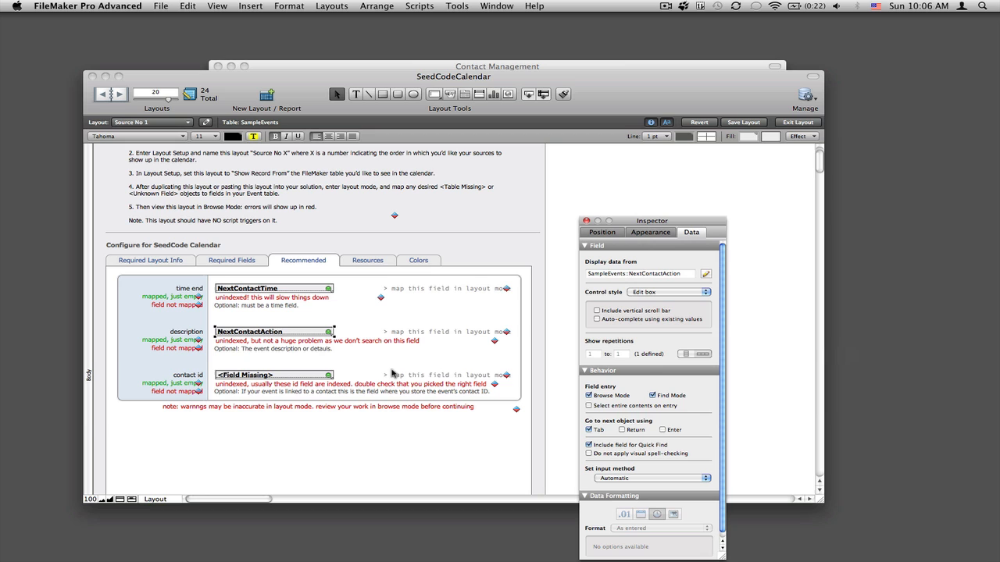
mouse_move(166, 264)
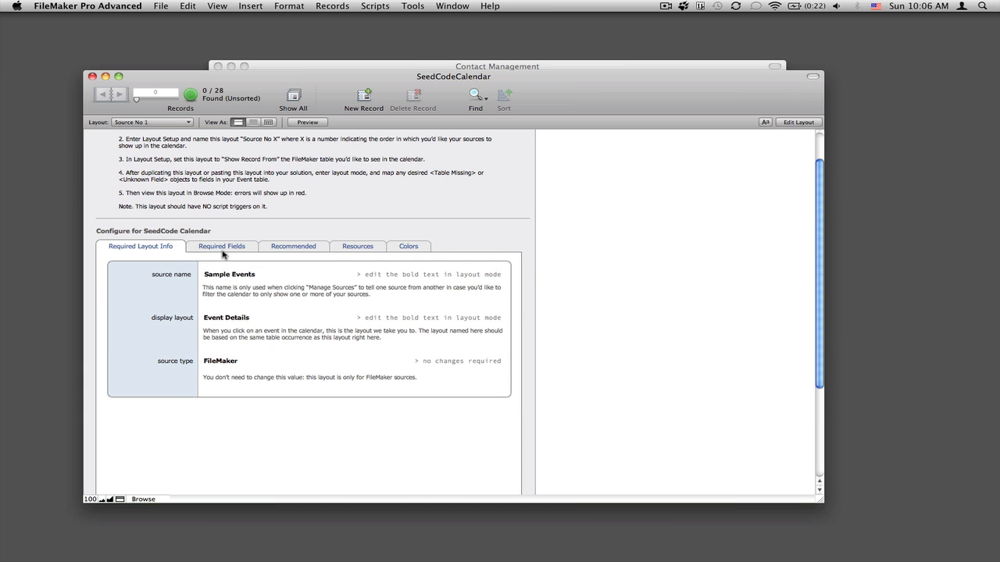
click(222, 247)
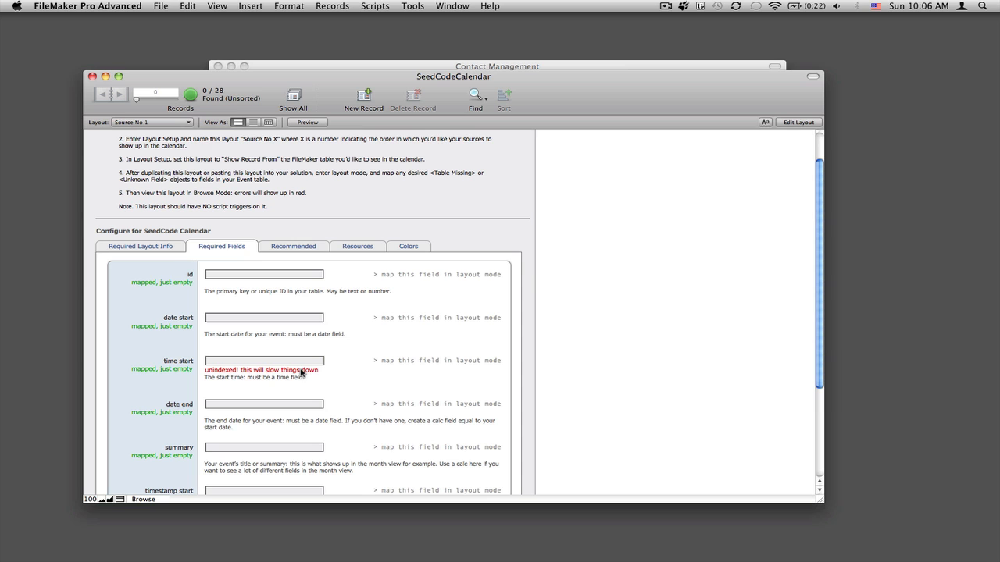
click(153, 122)
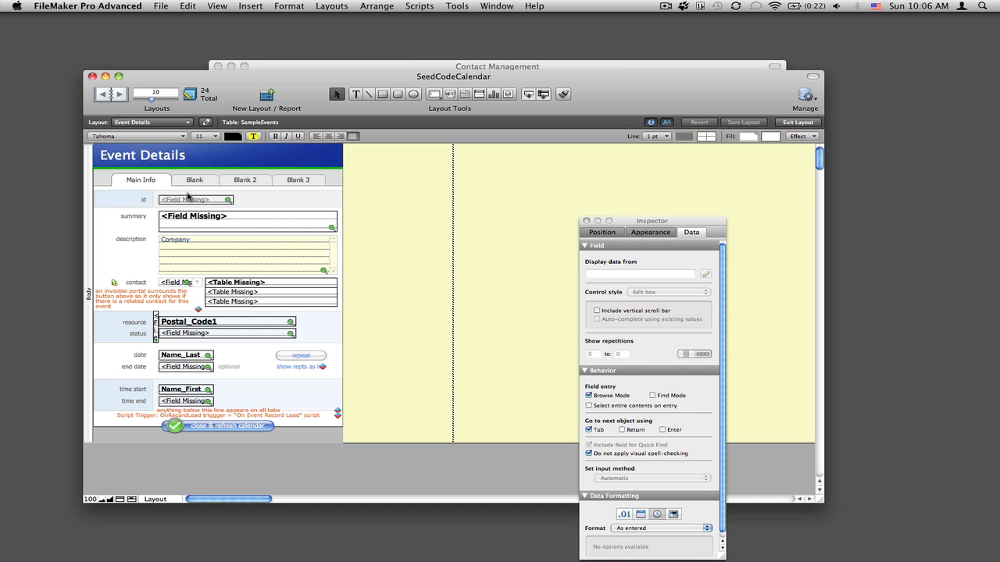
Set the Event Details id field to k_ID_Contact and its description field to Name_Full
click(706, 275)
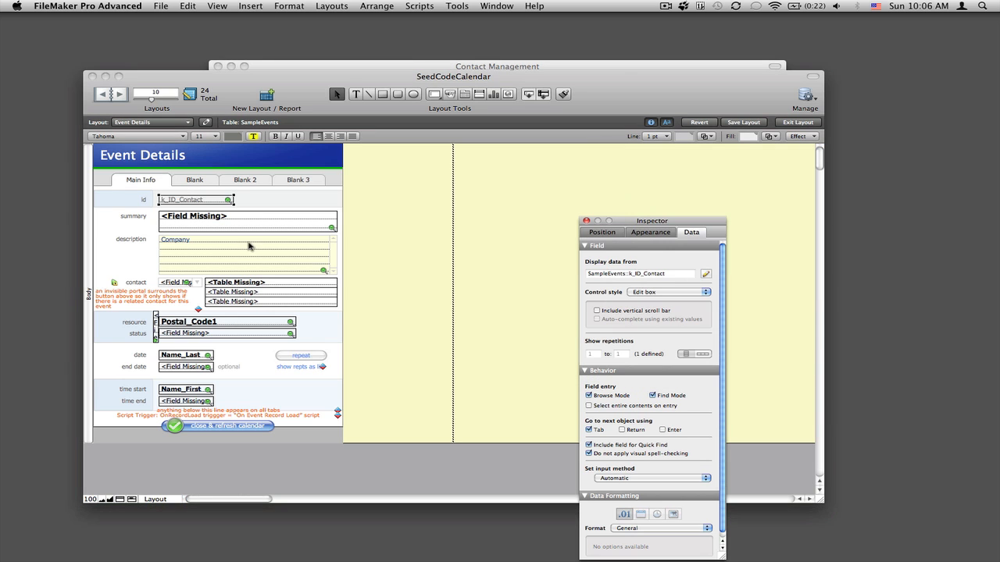
click(706, 274)
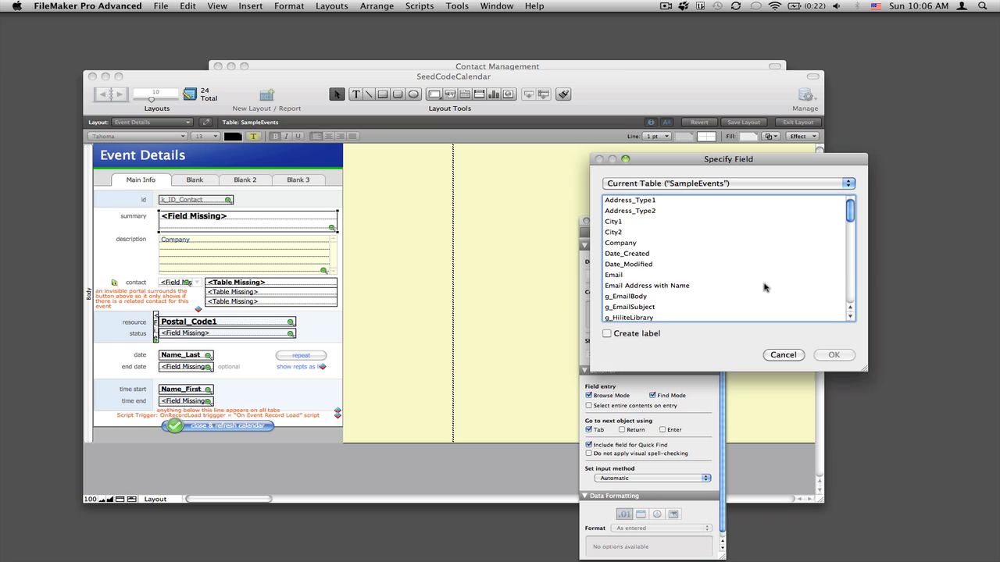
mouse_move(756, 273)
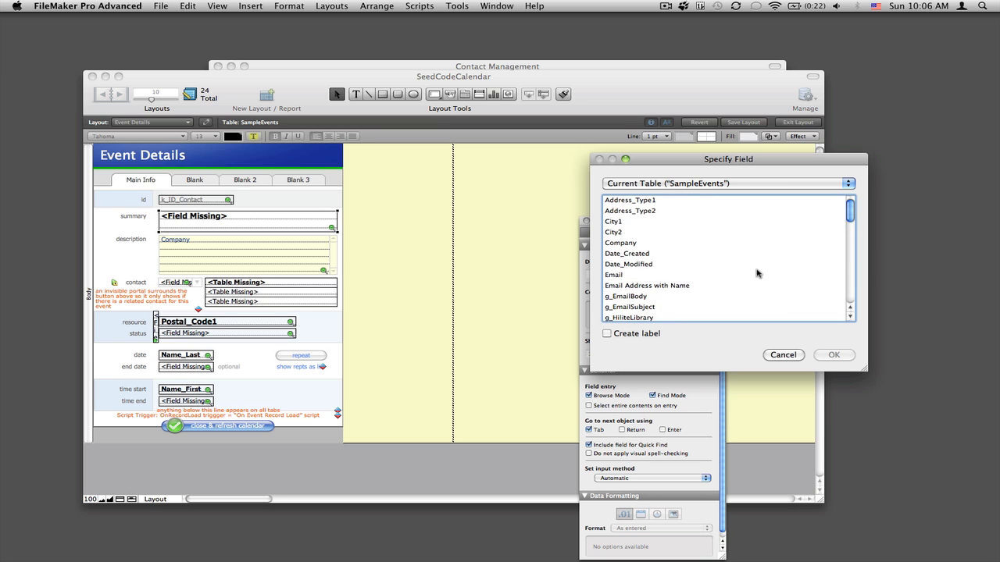
scroll(down, 3)
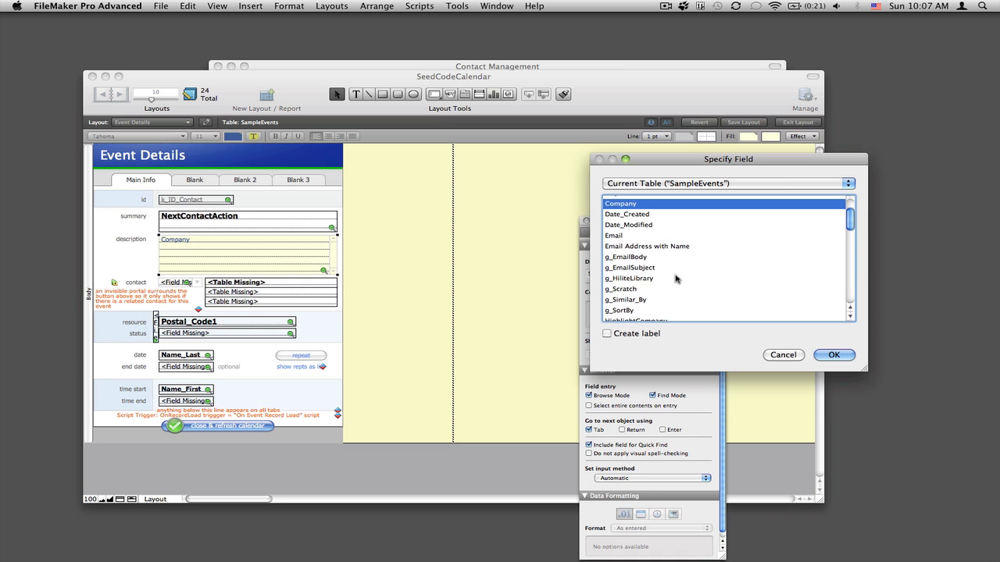
scroll(down, 3)
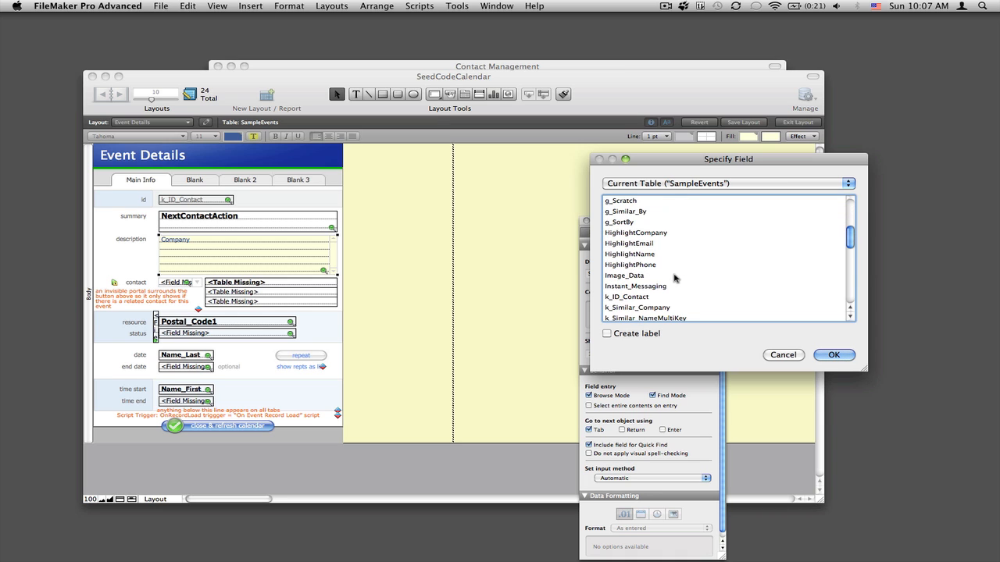
click(840, 354)
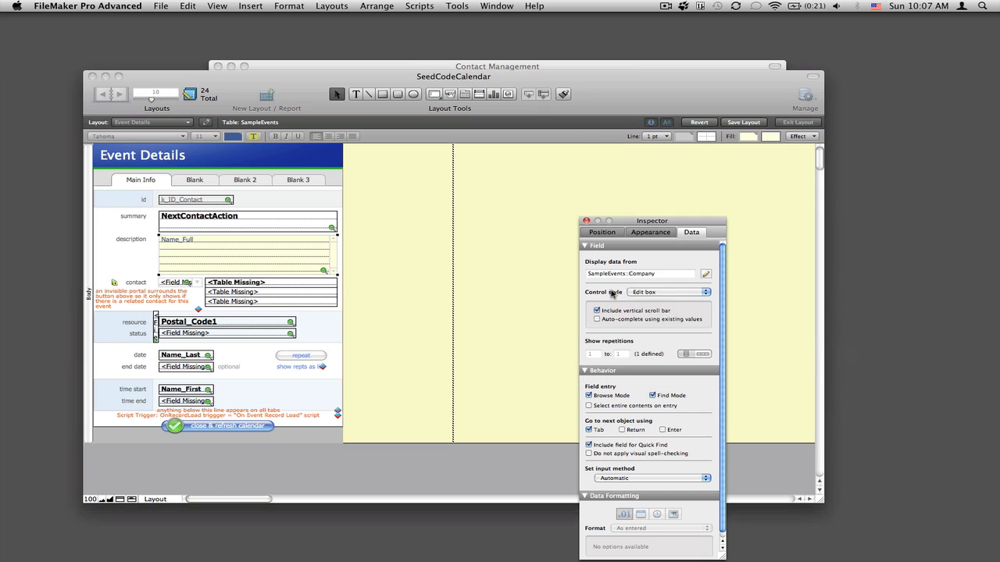
Set the Event Details date field to NextContactDate
click(181, 356)
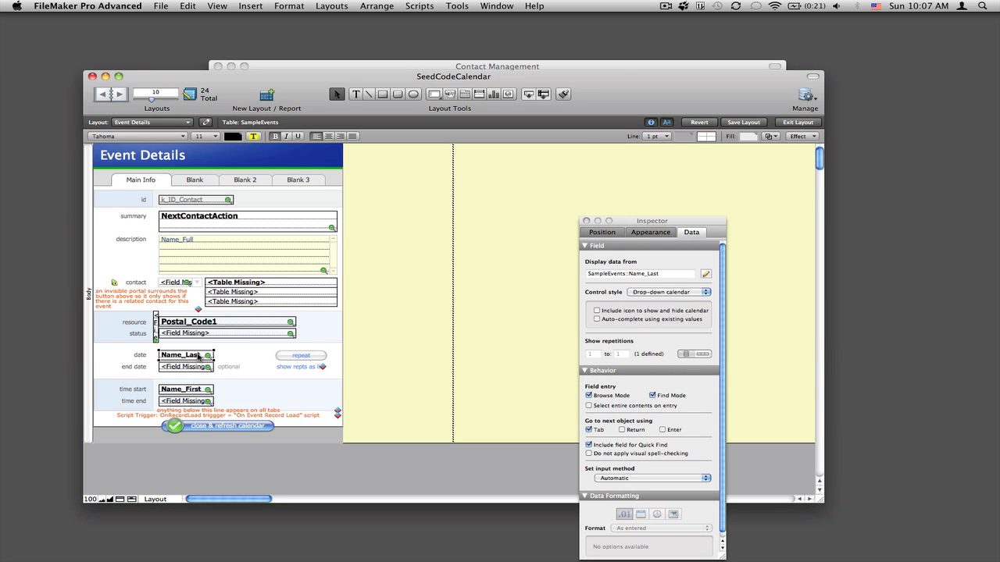
click(706, 275)
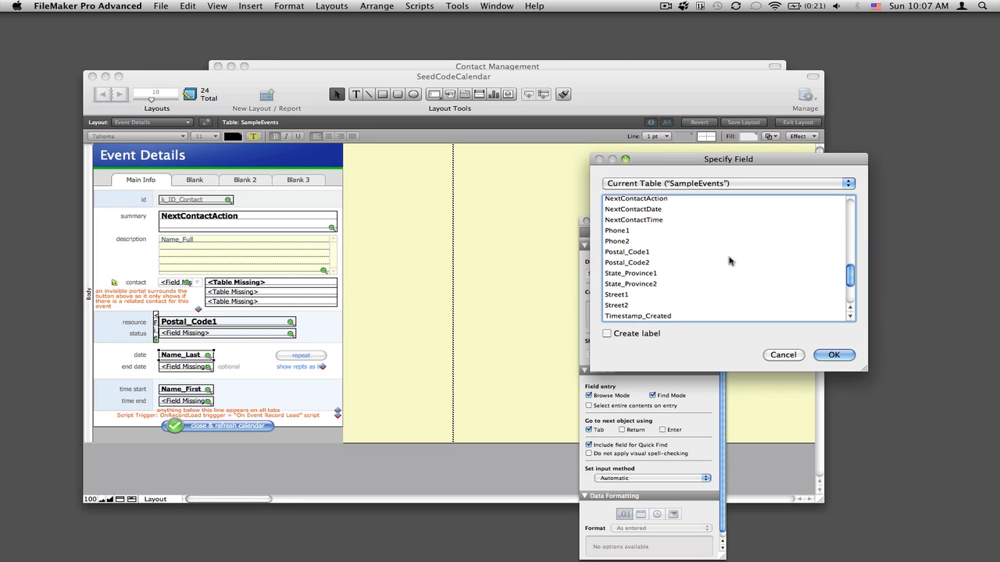
click(838, 354)
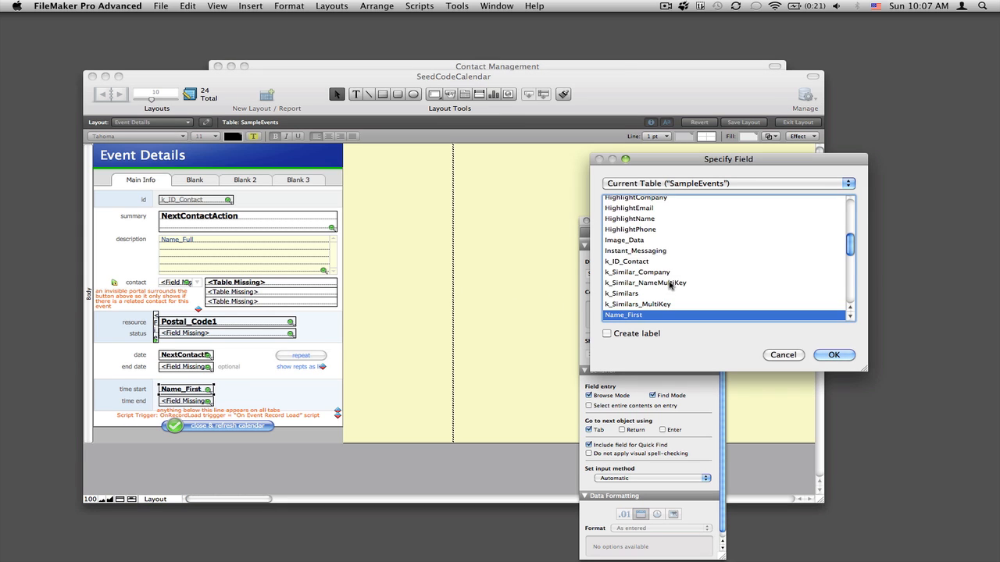
click(834, 356)
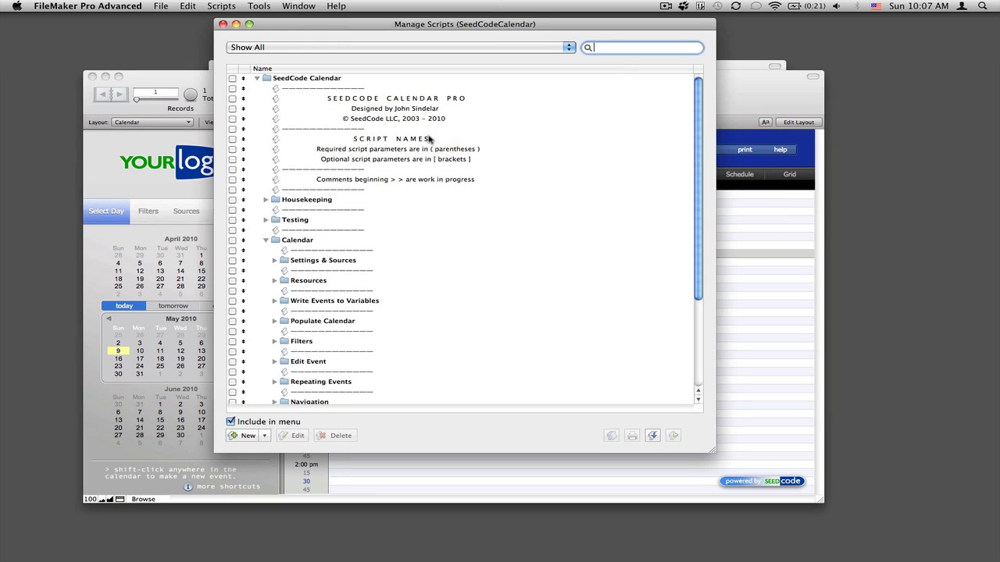
Show the calendar's May 2010 month view of follow-up events, then list the scripts
click(266, 200)
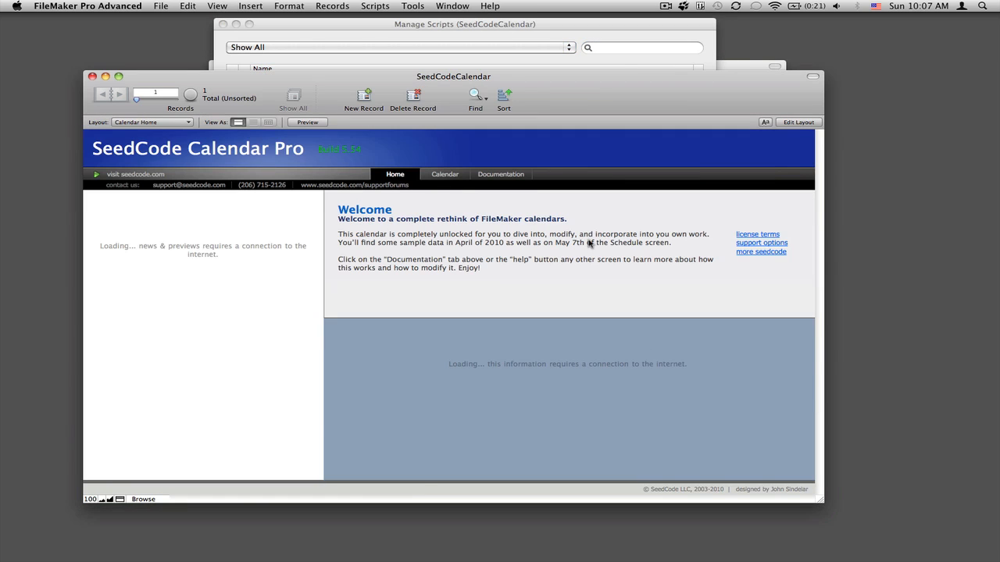
click(443, 173)
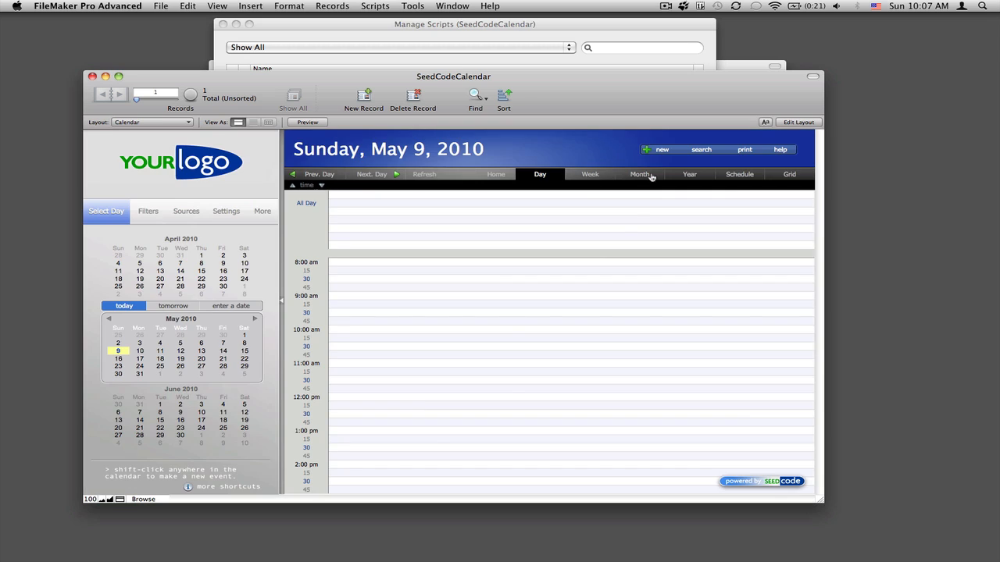
click(639, 175)
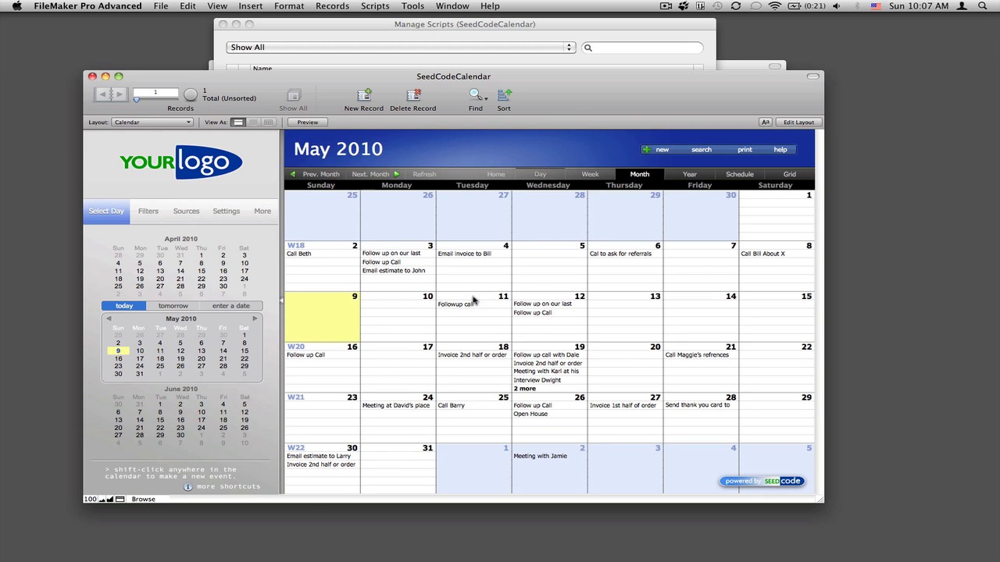
click(453, 303)
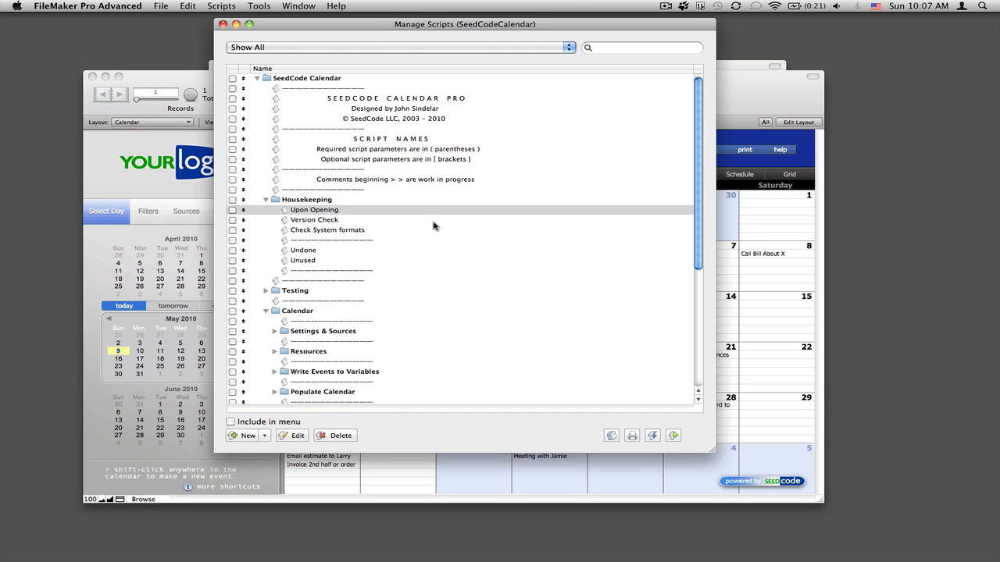
mouse_move(272, 314)
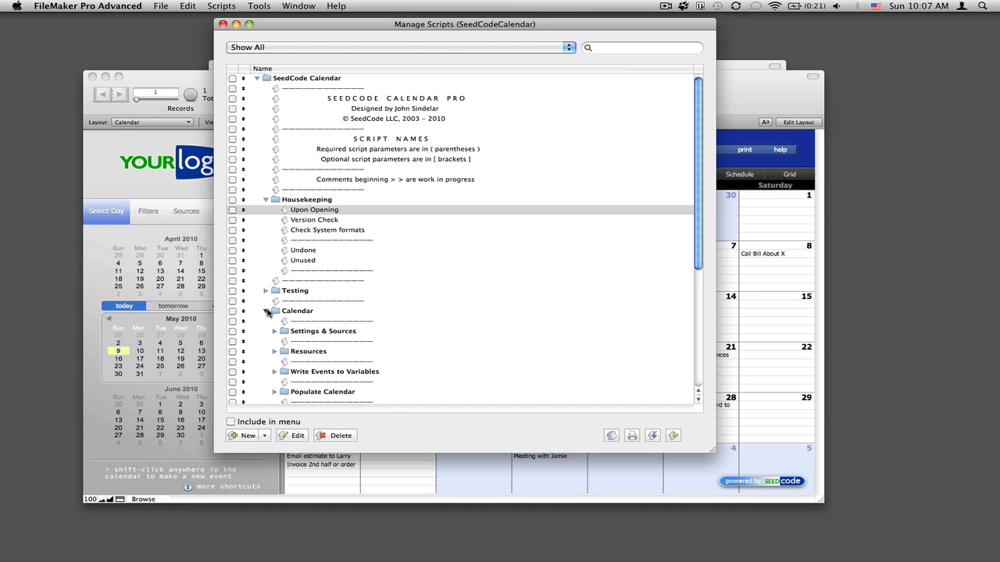
Set Load Calendar Settings' $$sc_FilterField1 to GetFieldName(SampleEvents::NextContactAction) and save
click(296, 311)
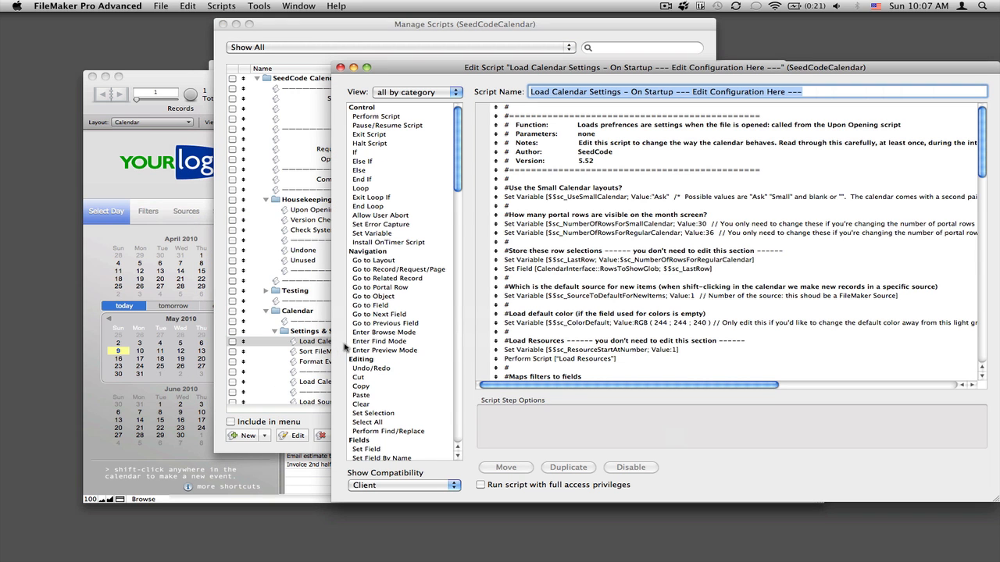
scroll(down, 3)
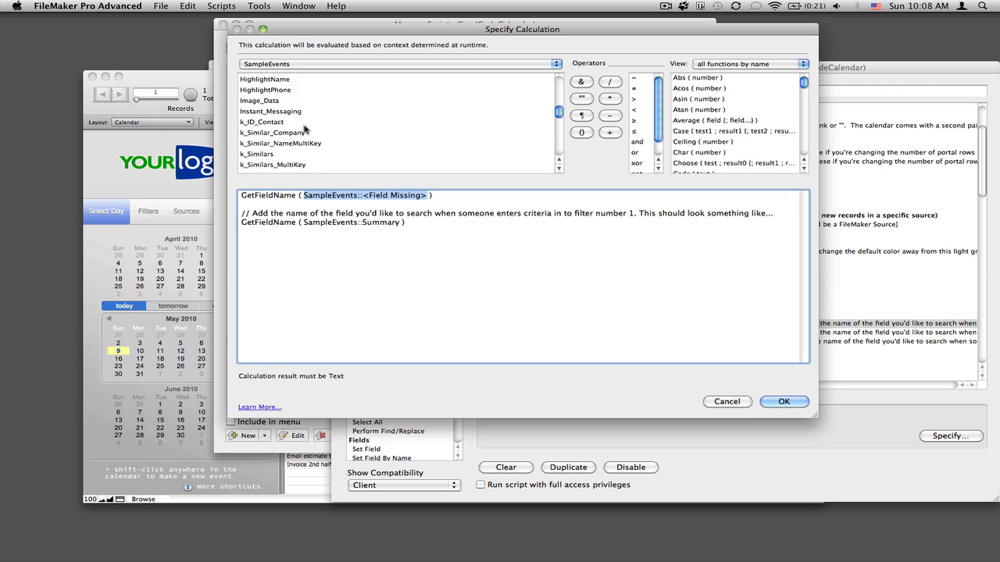
scroll(down, 3)
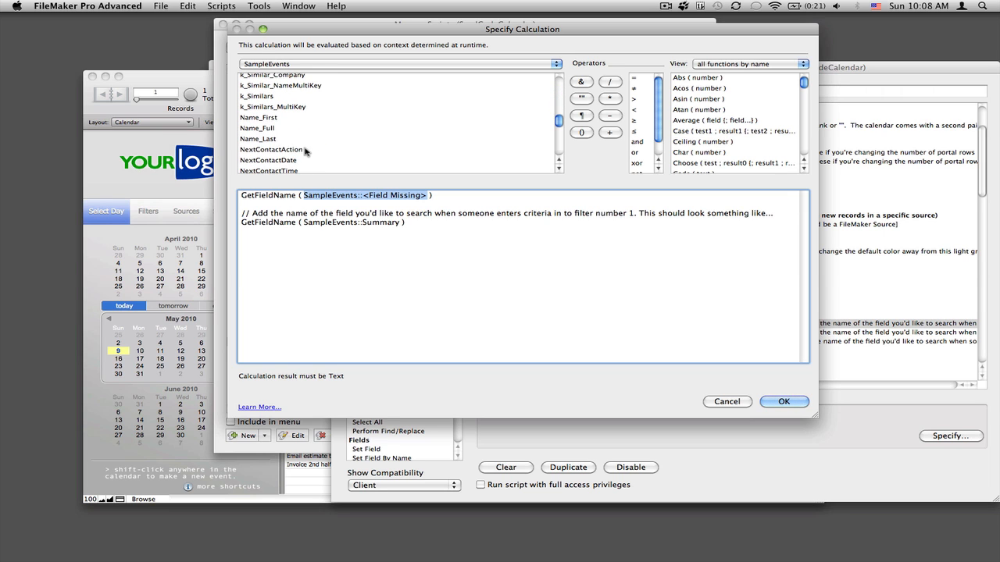
click(784, 402)
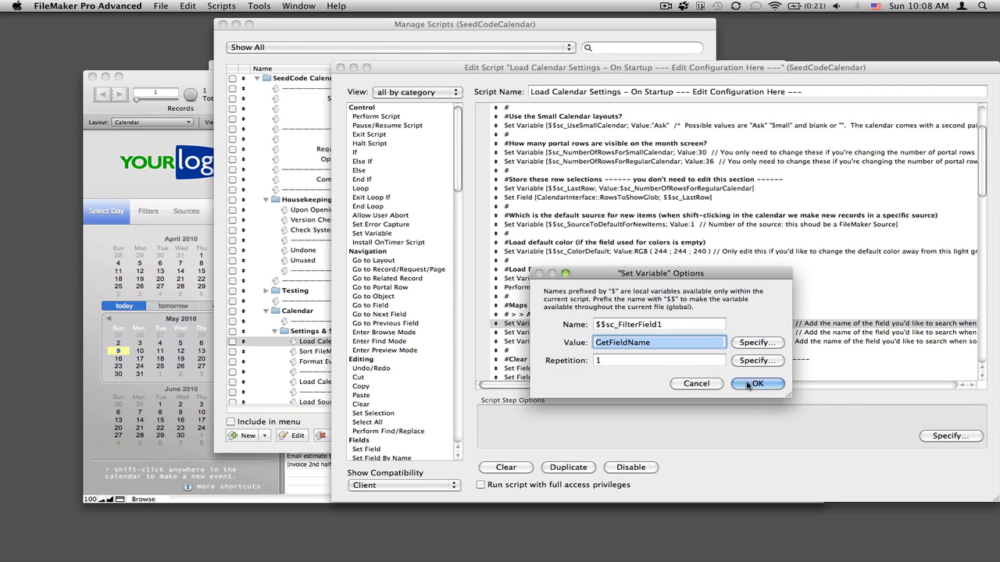
click(756, 384)
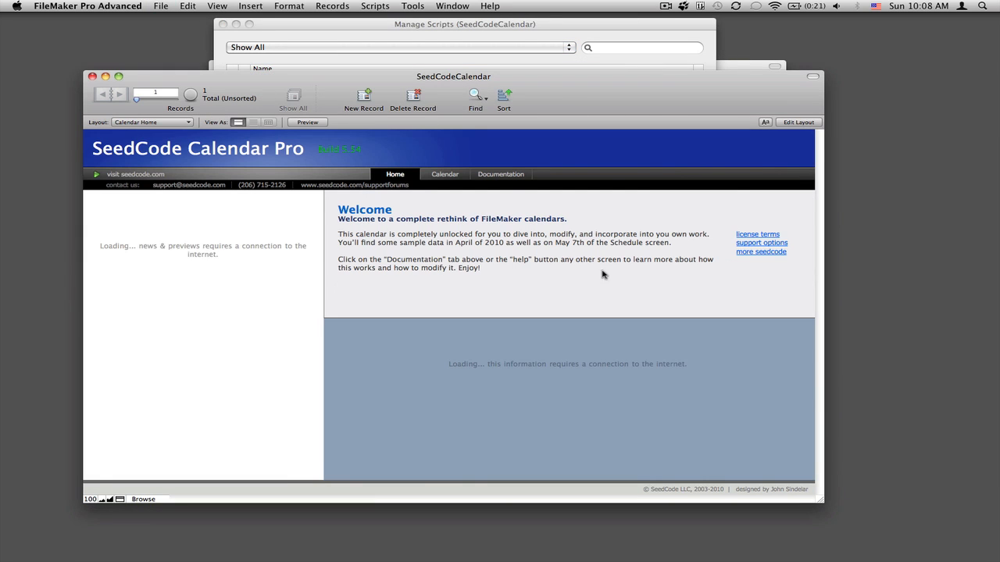
click(443, 173)
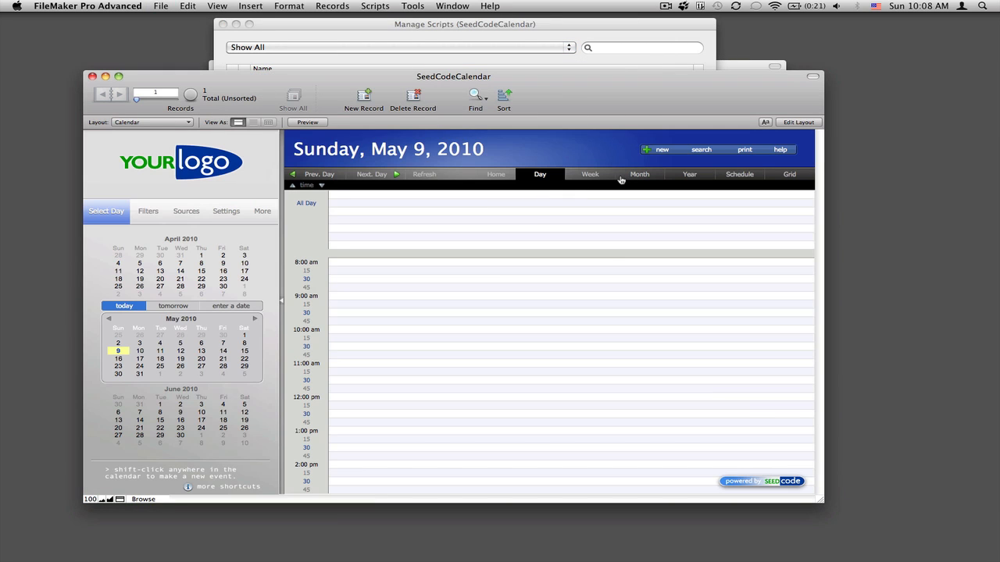
click(639, 175)
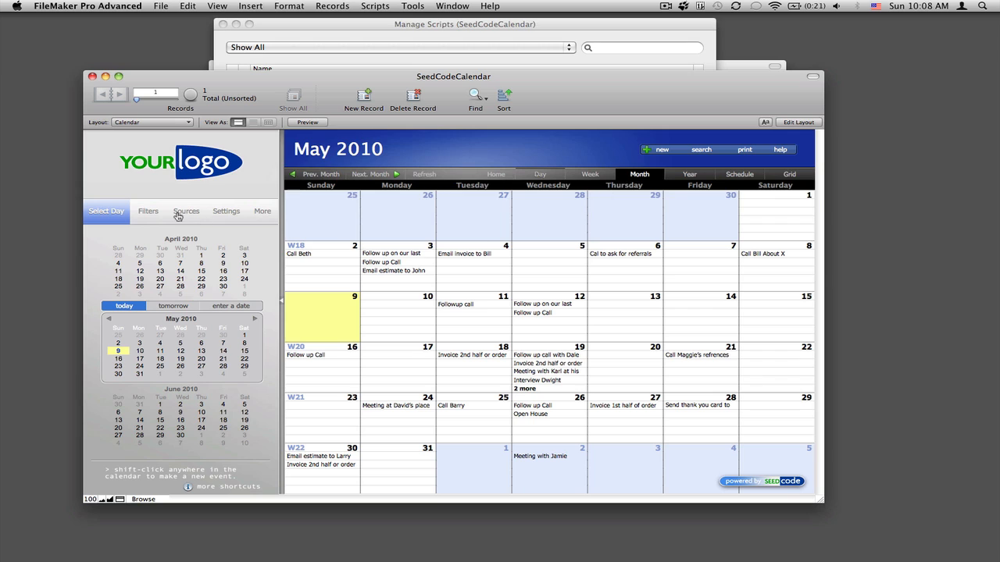
click(146, 211)
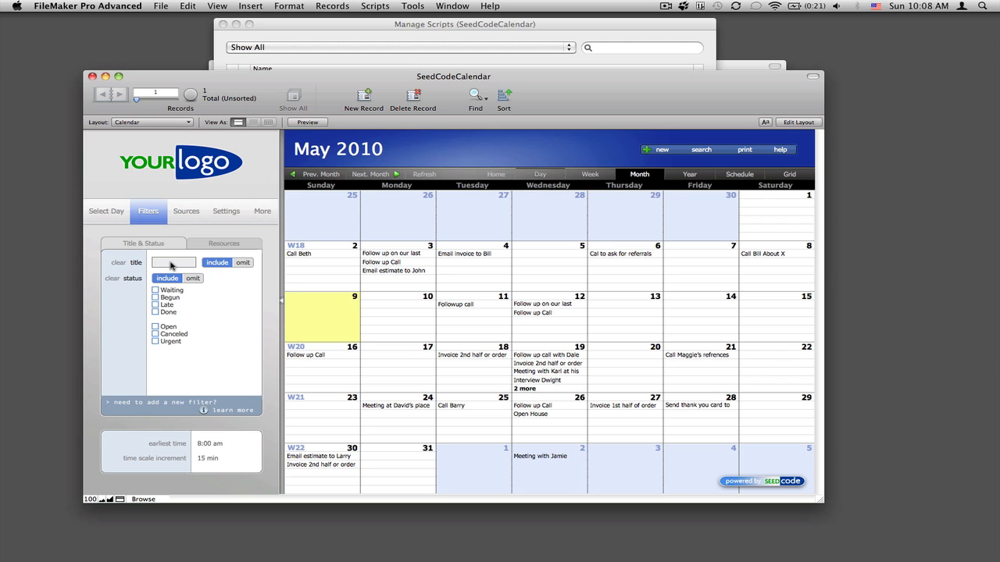
text(fol)
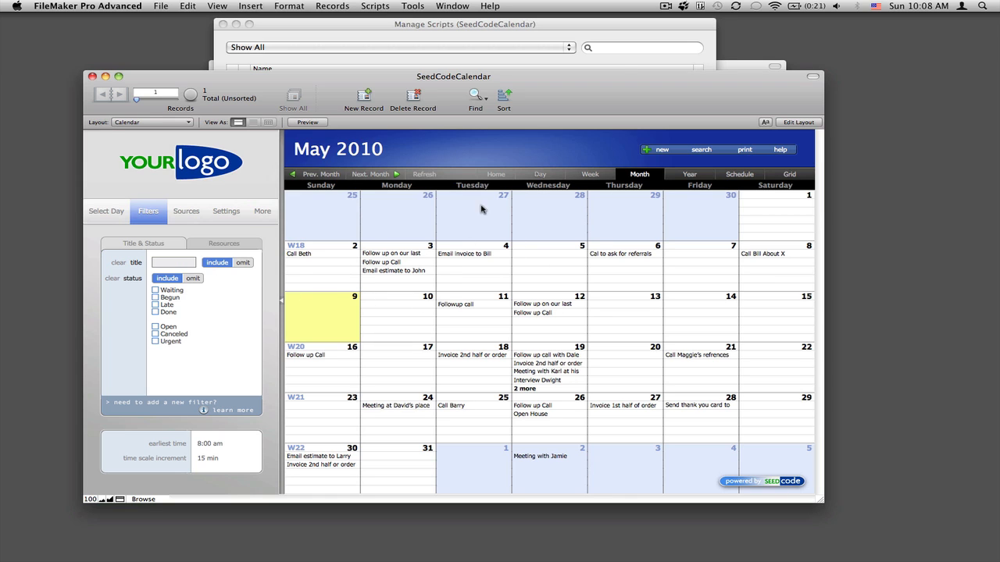
mouse_move(520, 197)
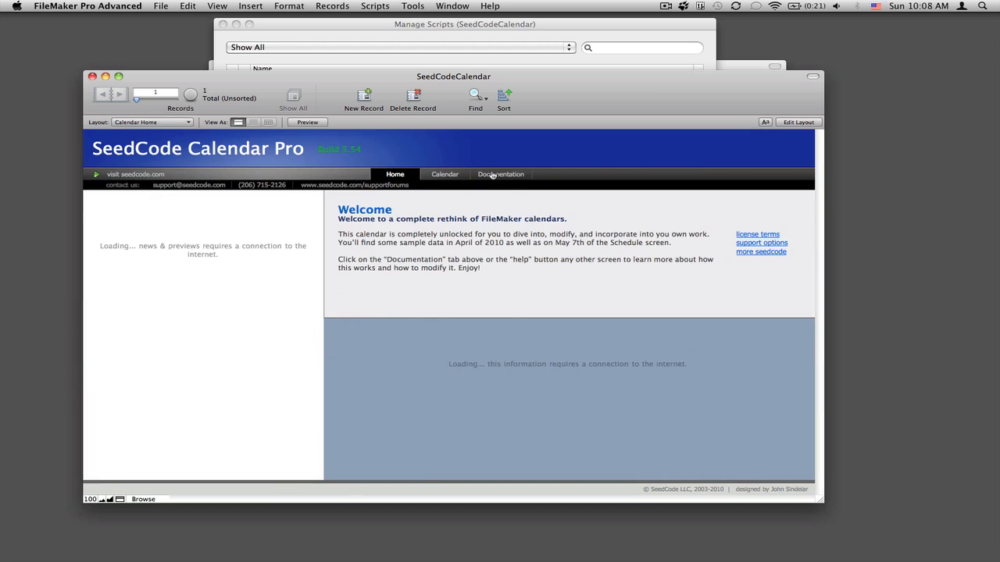
Navigate the SeedCode Calendar documentation to the Quick Integration instructions page
click(500, 175)
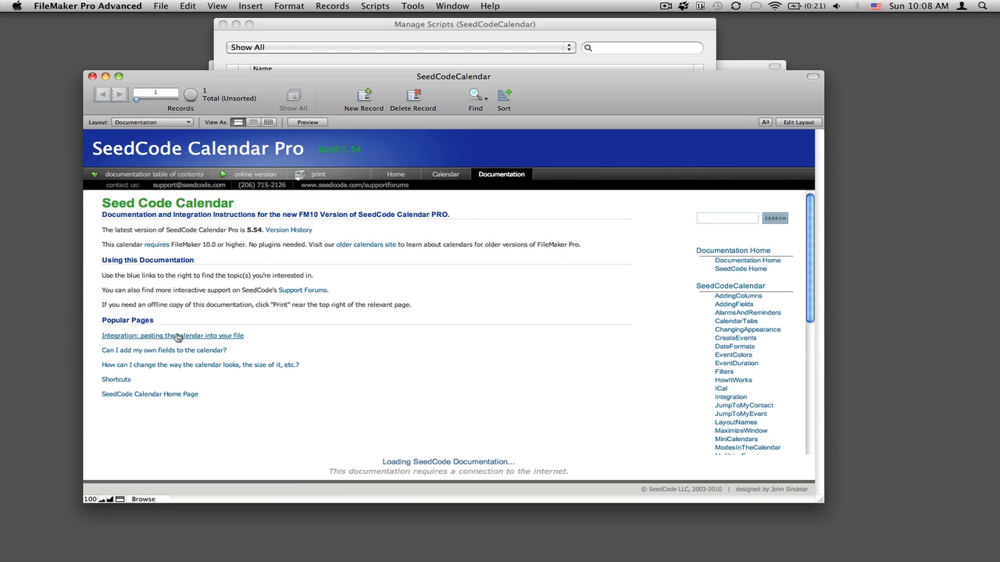
click(172, 336)
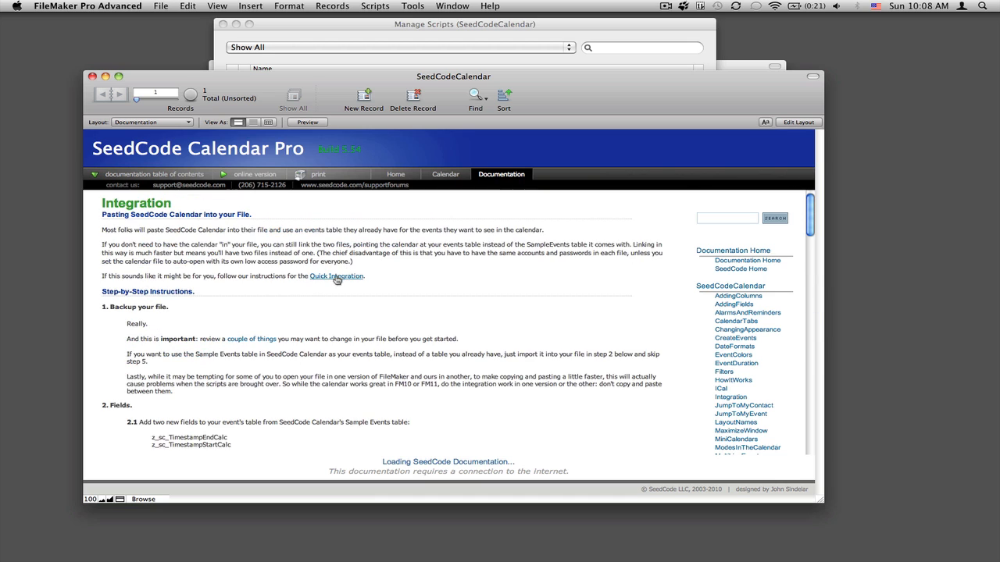
click(338, 277)
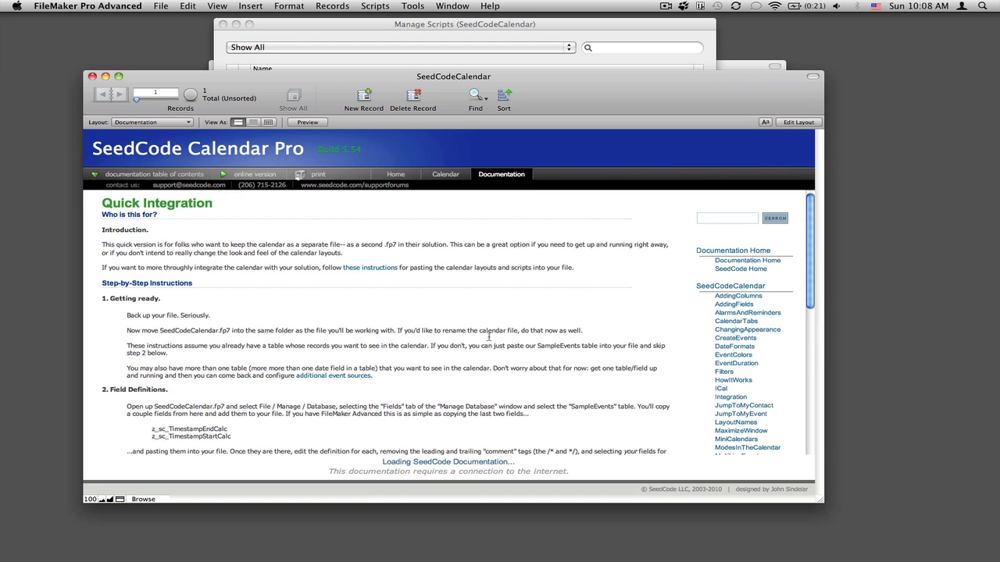